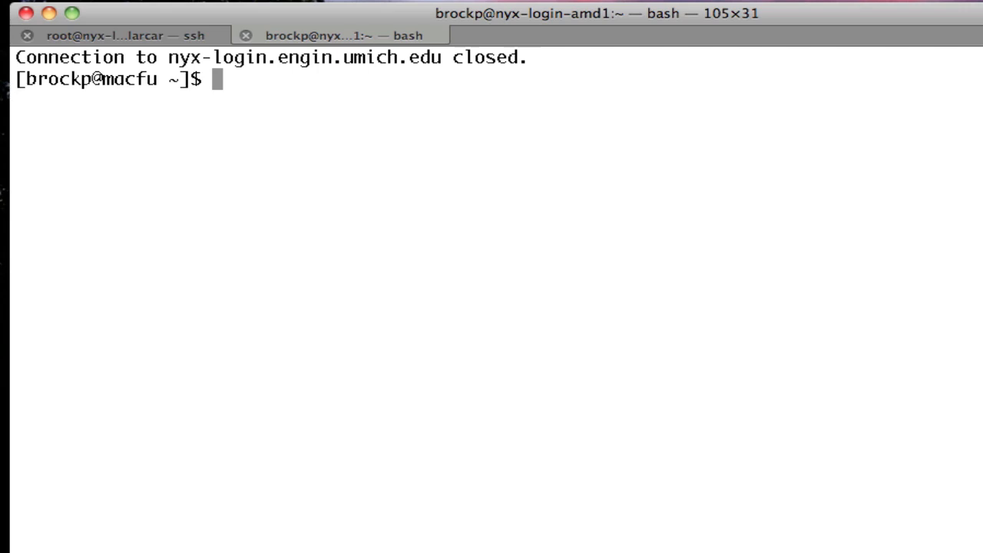
SSH with X forwarding into flux-login.engin.umich.edu as user brockp and submit the password
{"action": "type", "text": "ssh -X nyx-login"}
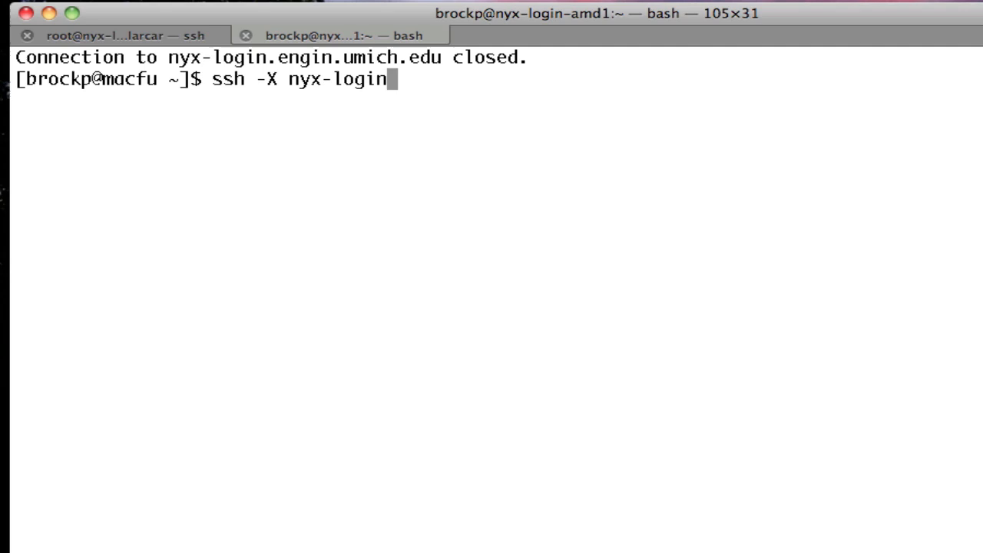
{"action": "key", "text": "Backspace"}
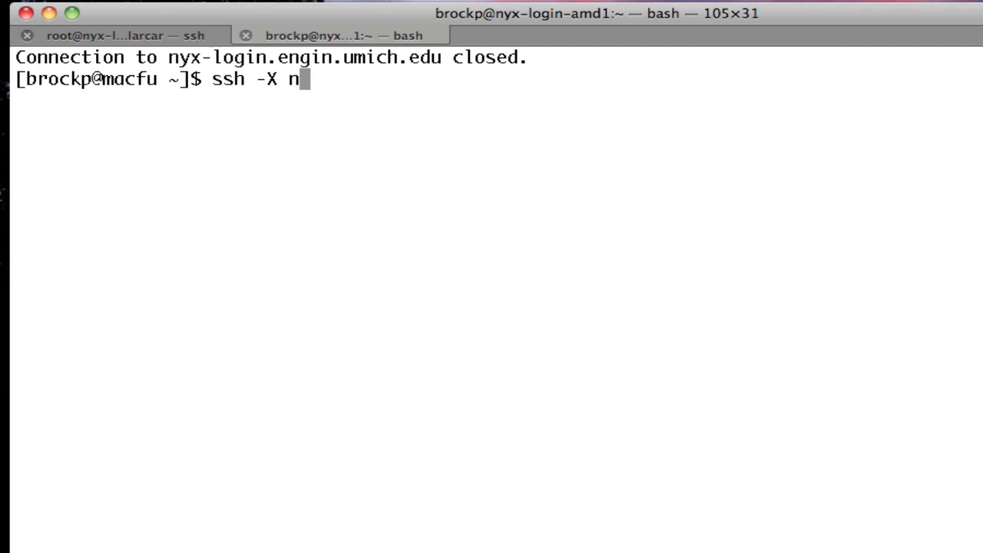
{"action": "type", "text": "lux-"}
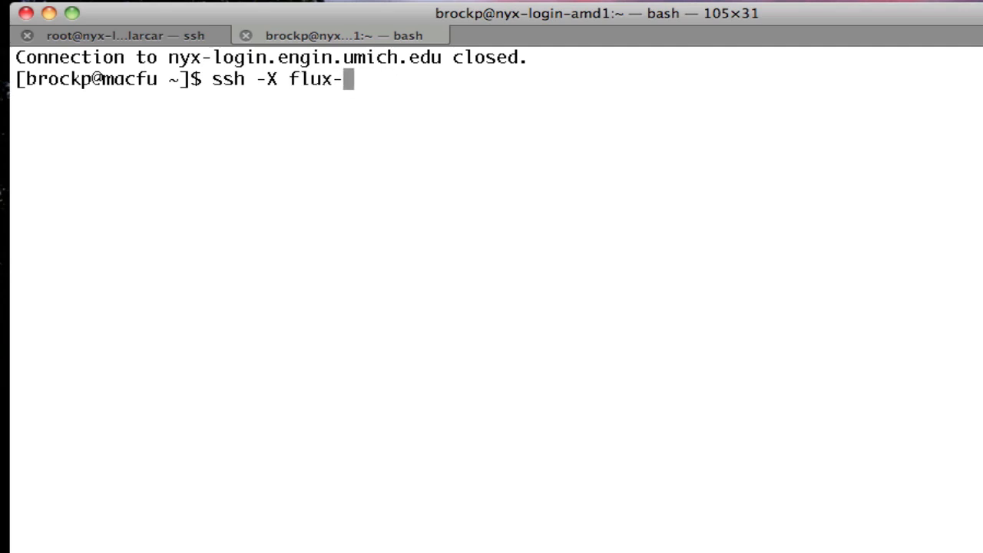
{"action": "type", "text": "login.engin.u"}
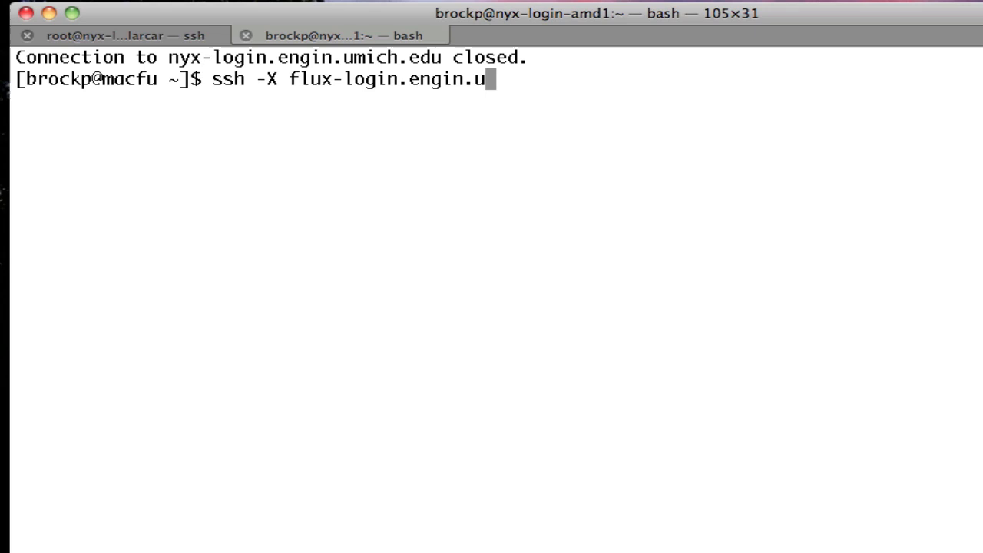
{"action": "type", "text": "mich.edu -l"}
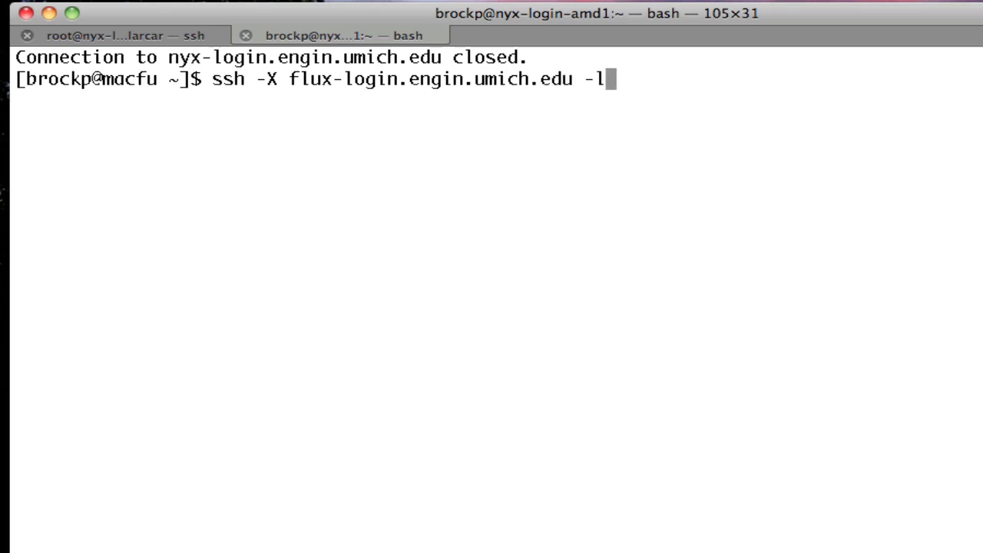
{"action": "type", "text": "brockp"}
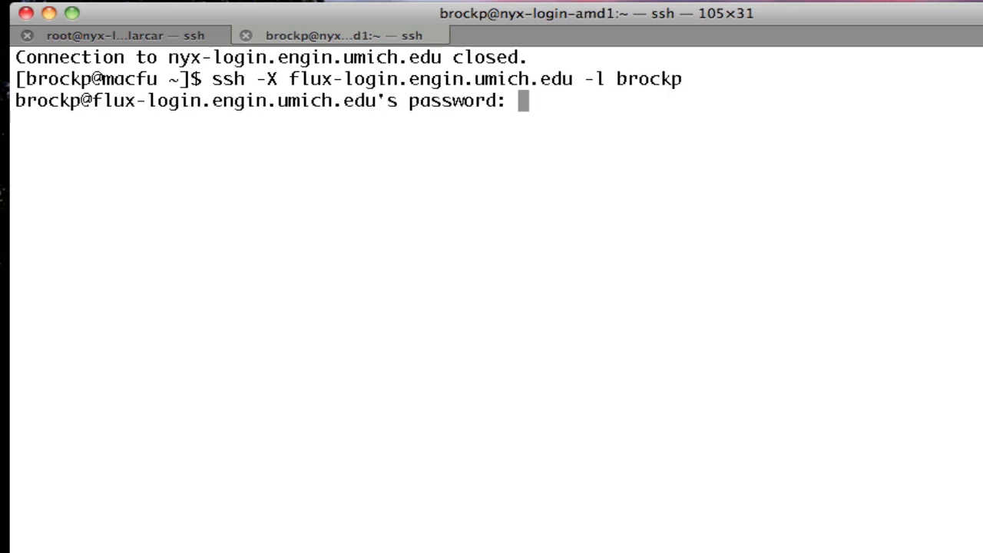
{"action": "key", "text": "enter"}
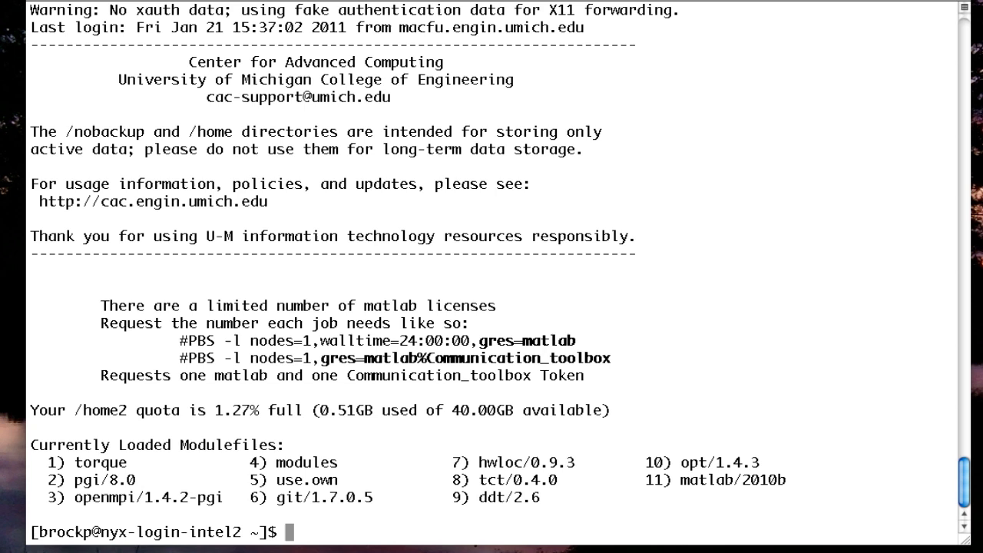
List loaded modules and inspect ~/privatemodules/default in nano for 'module load matlab'
{"action": "type", "text": "module list"}
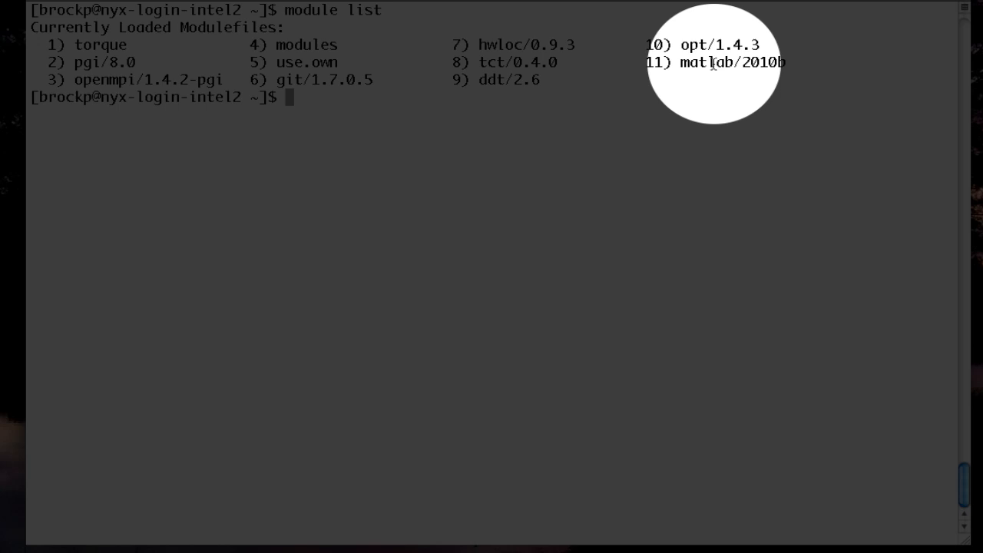
{"action": "mouse_move", "coordinate": [644, 104]}
{"action": "type", "text": "nano ~"}
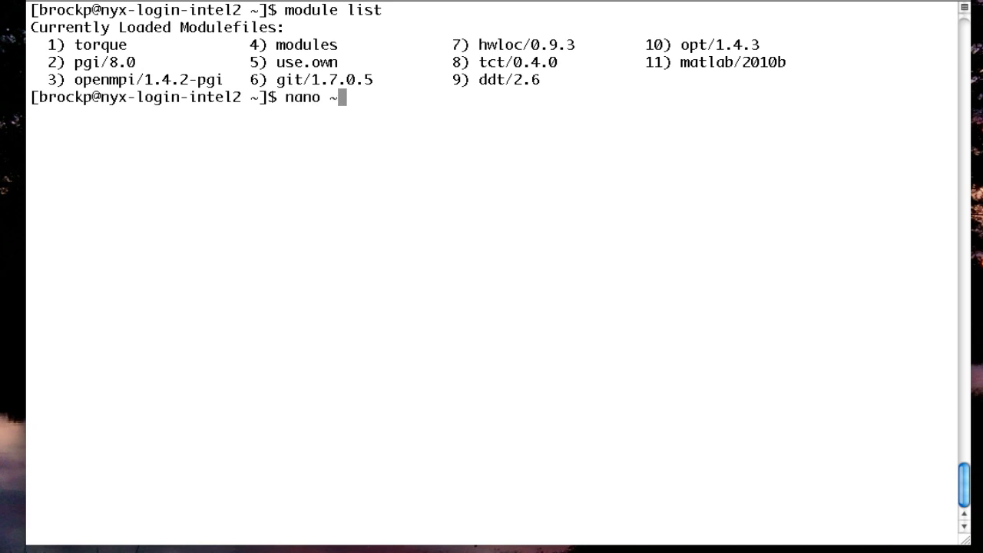
{"action": "type", "text": "/privatemodules/"}
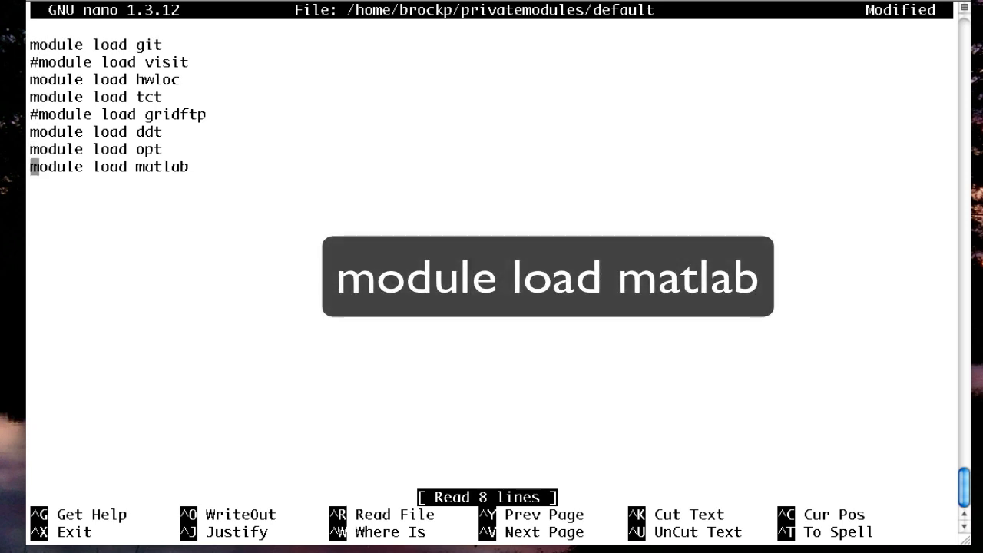
{"action": "key", "text": "ctrl+x"}
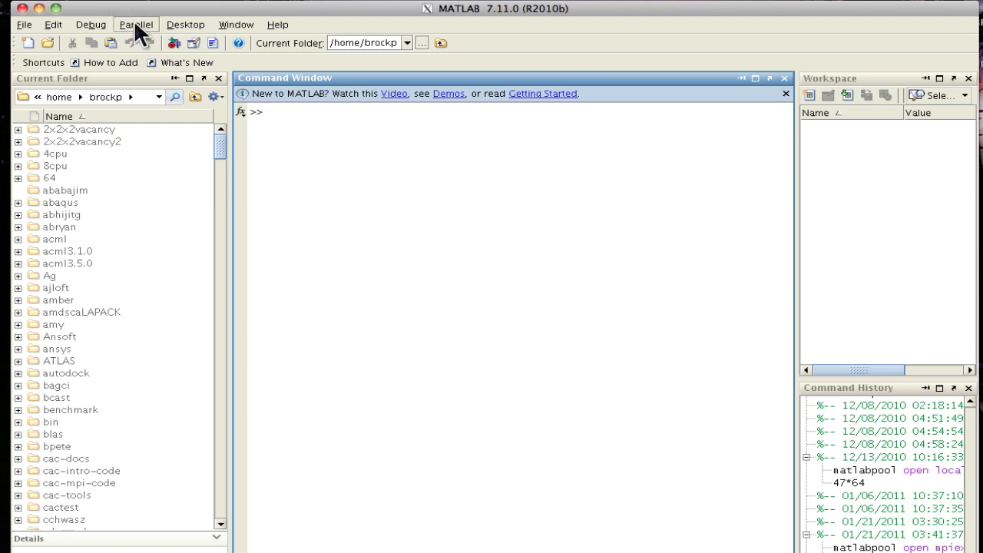
From Parallel > Manage Configurations, add a new mpiexec-type configuration
{"action": "left_click", "coordinate": [135, 24]}
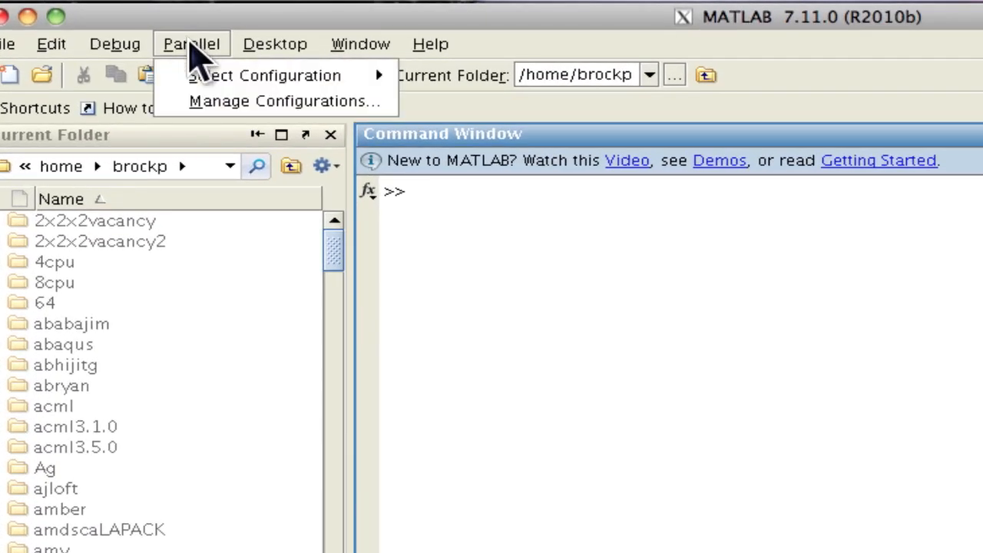
{"action": "left_click", "coordinate": [231, 108]}
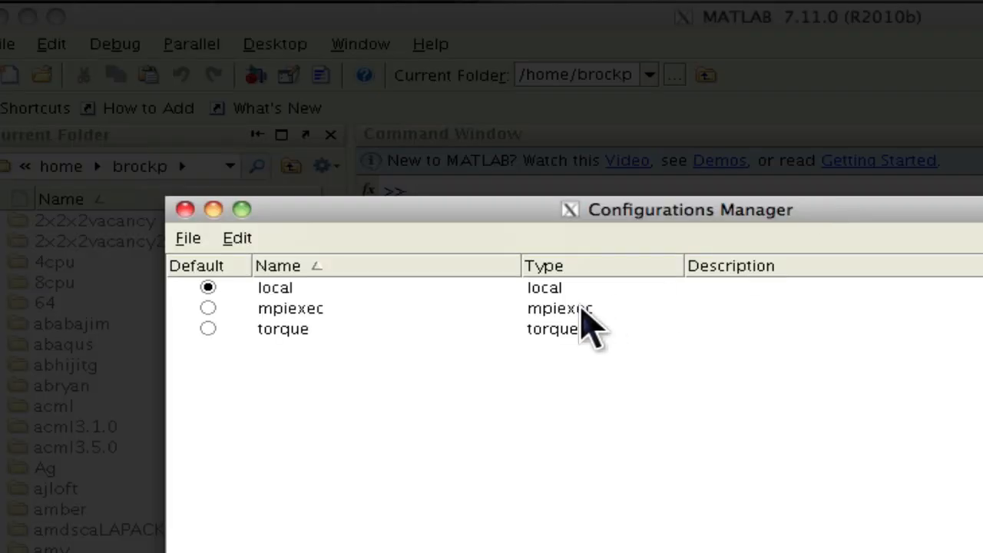
{"action": "left_click", "coordinate": [188, 237]}
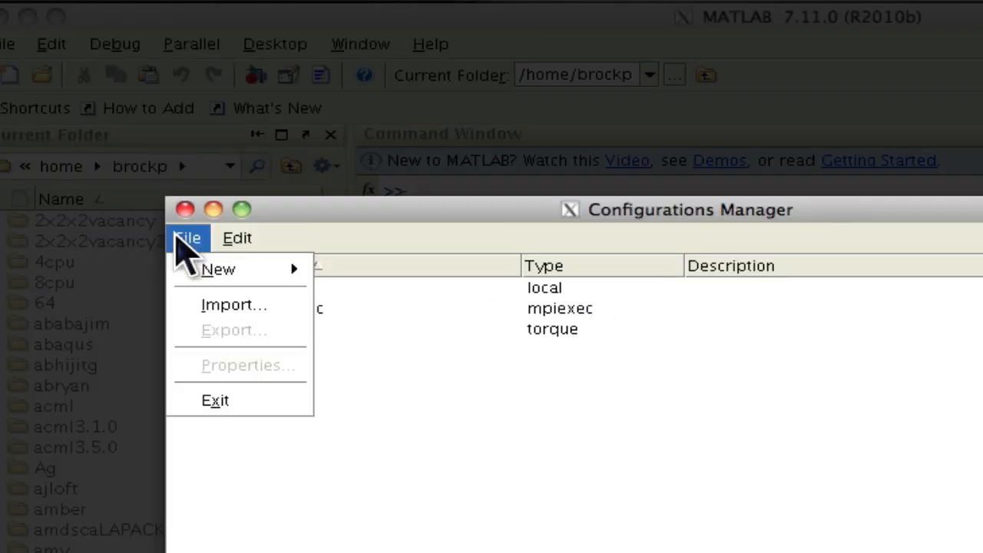
{"action": "mouse_move", "coordinate": [218, 269]}
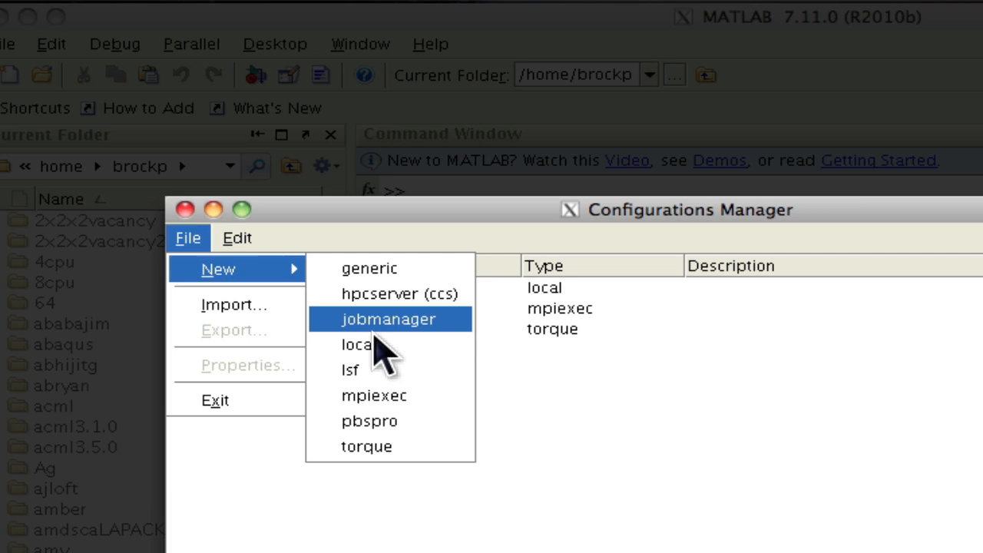
{"action": "left_click", "coordinate": [375, 395]}
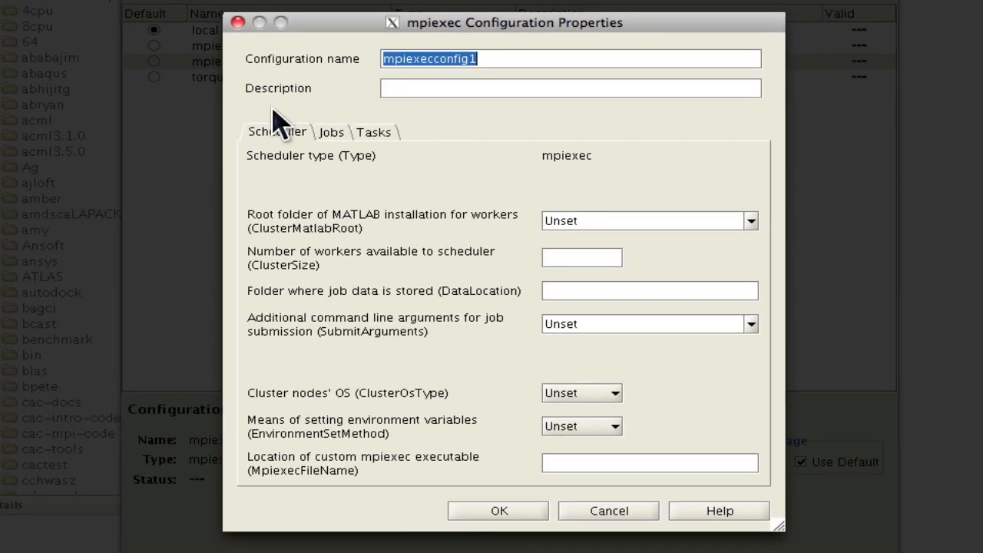
{"action": "mouse_move", "coordinate": [332, 80]}
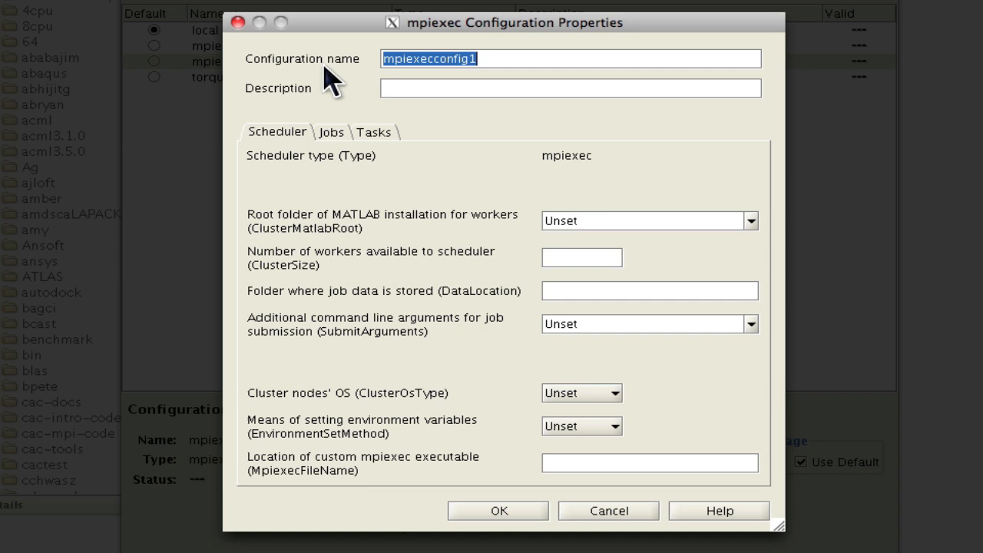
Rename the new configuration to mpiexecflux
{"action": "type", "text": "mpi"}
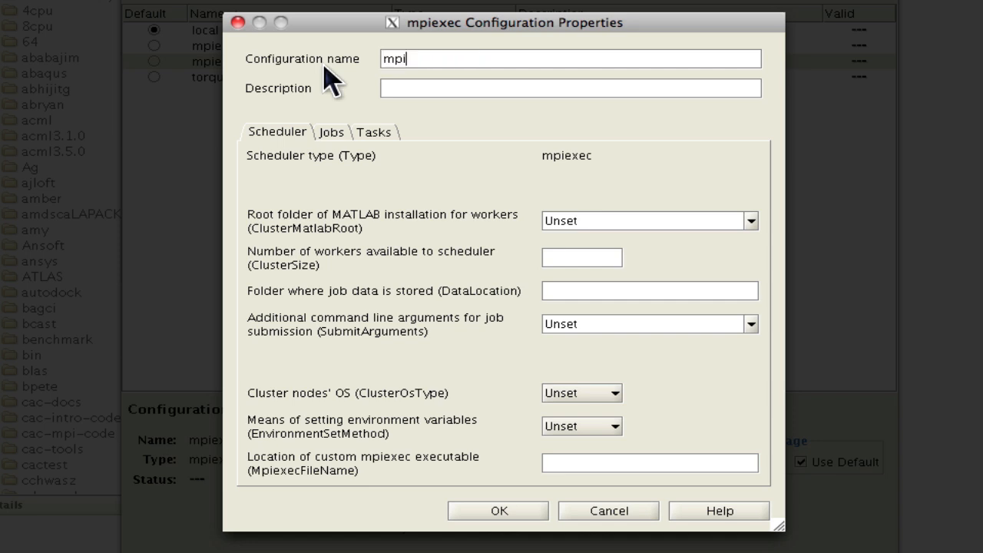
{"action": "type", "text": "execflux"}
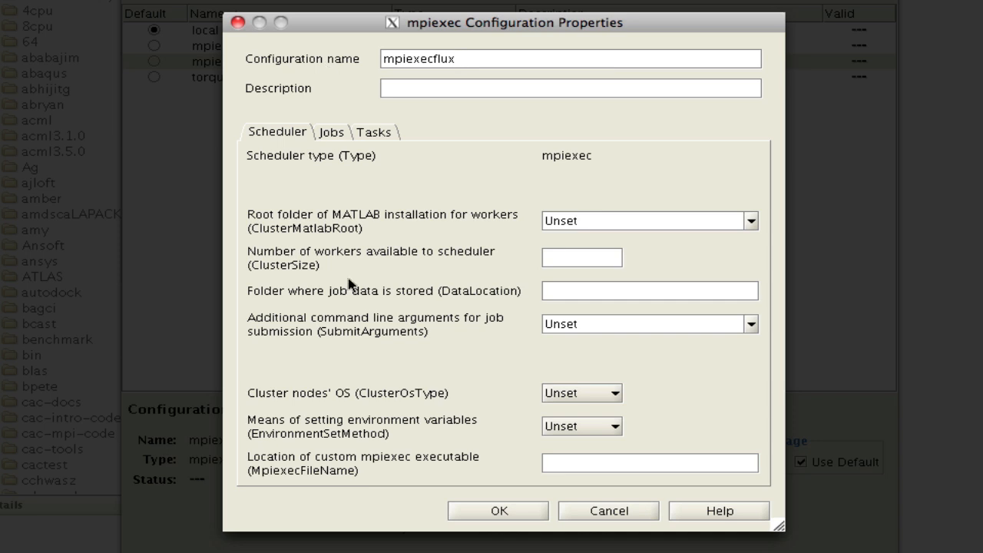
{"action": "mouse_move", "coordinate": [422, 433]}
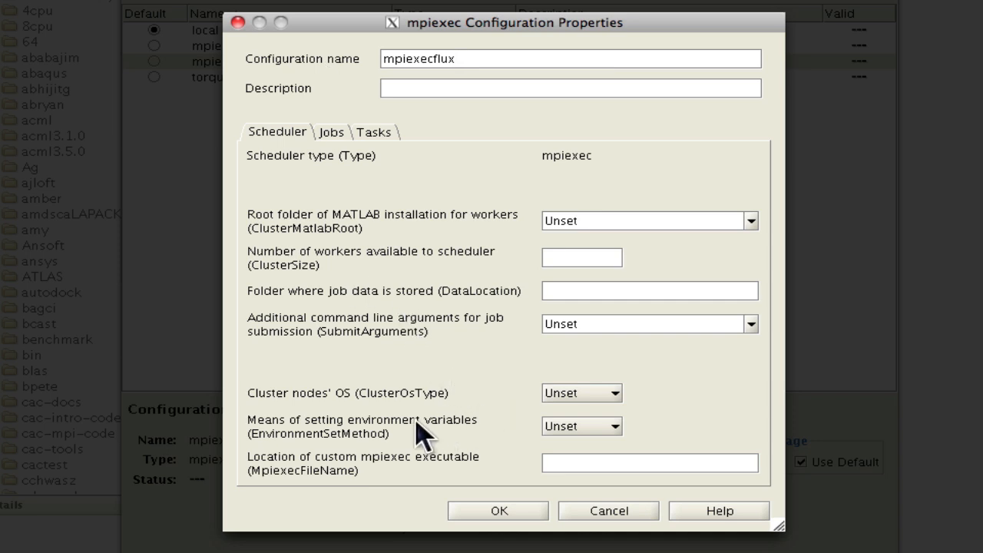
Set EnvironmentSetMethod to setenv and MpiexecFileName to /home/software/rhel5/mpiexec/0.83/bin/mpiexec
{"action": "left_click", "coordinate": [581, 427]}
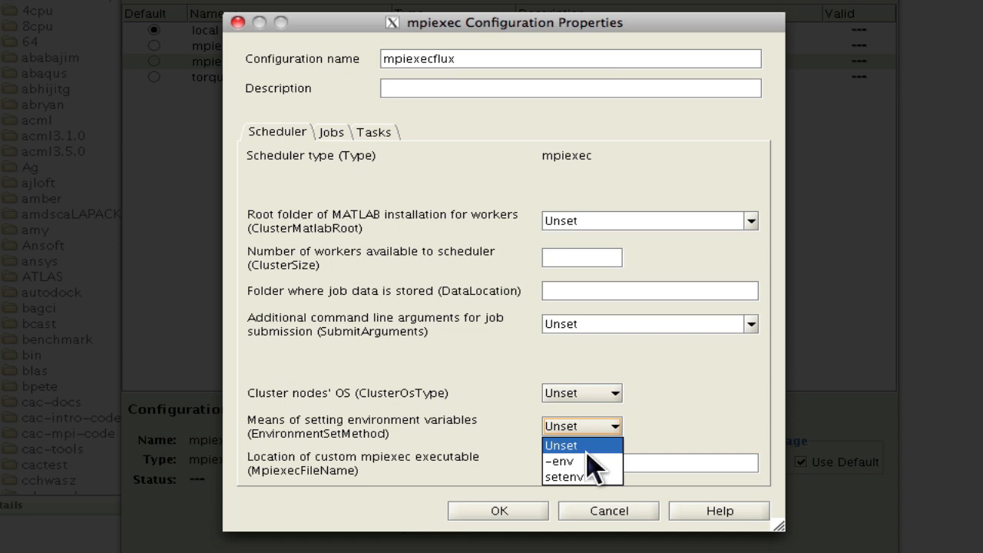
{"action": "left_click", "coordinate": [565, 476]}
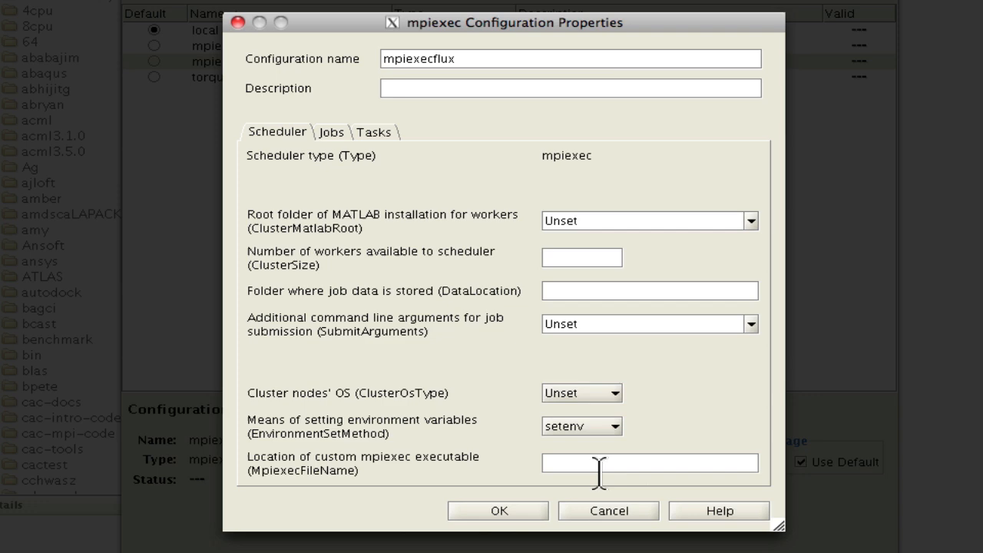
{"action": "type", "text": "/home/"}
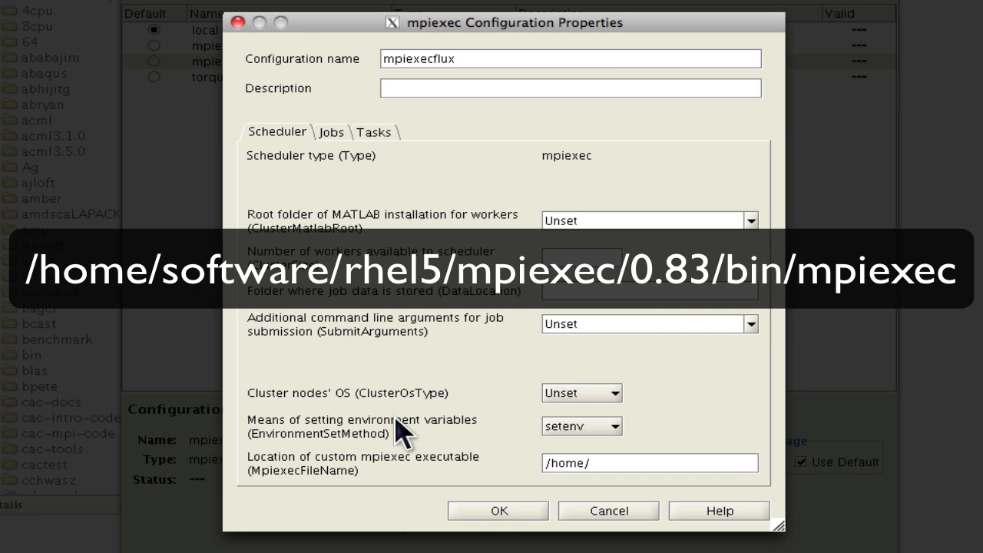
{"action": "type", "text": "software/"}
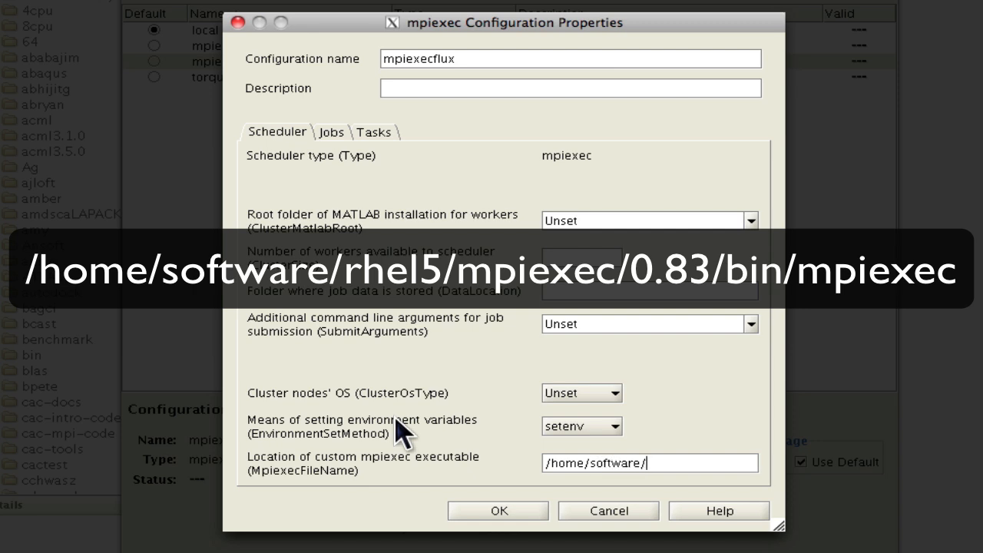
{"action": "type", "text": "rhel5"}
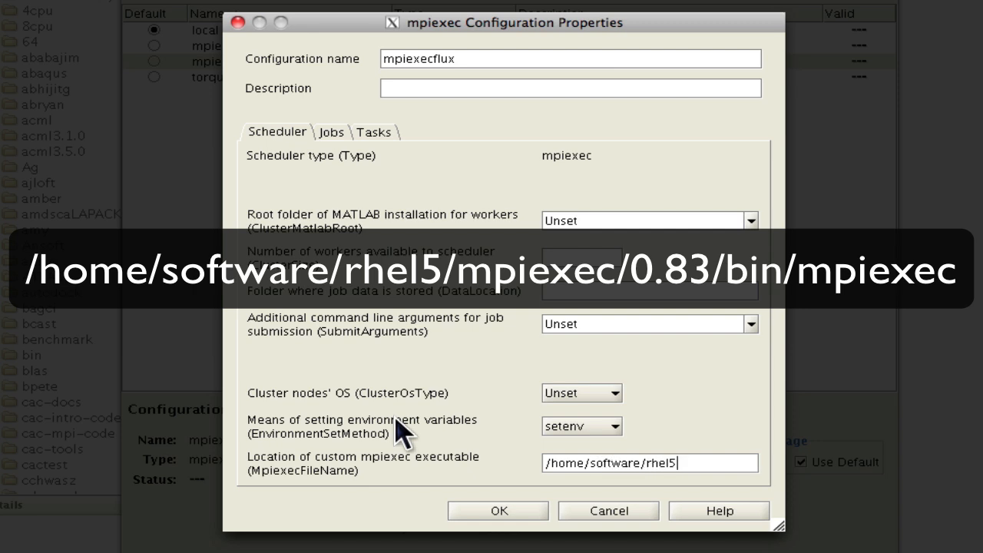
{"action": "type", "text": "/mpiexec/0.83/bin/mpiexec"}
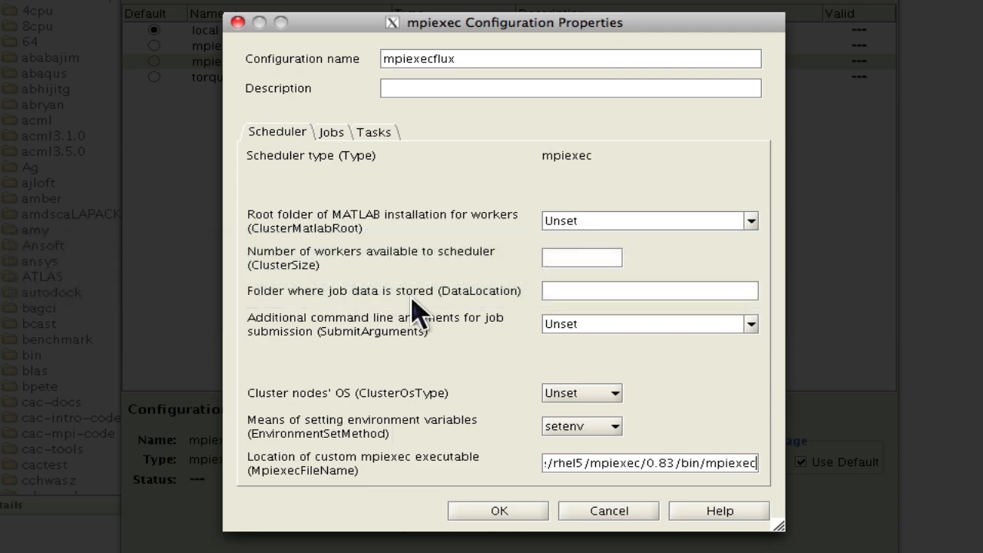
Set SubmitArguments to --comm=pmi and save the mpiexecflux configuration with OK
{"action": "left_click", "coordinate": [648, 322]}
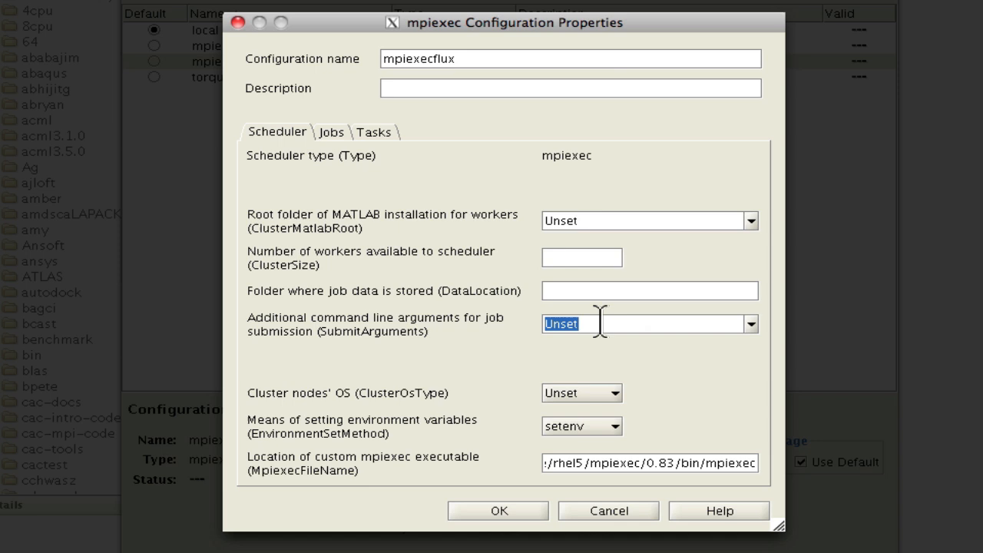
{"action": "type", "text": "--comm=pmi"}
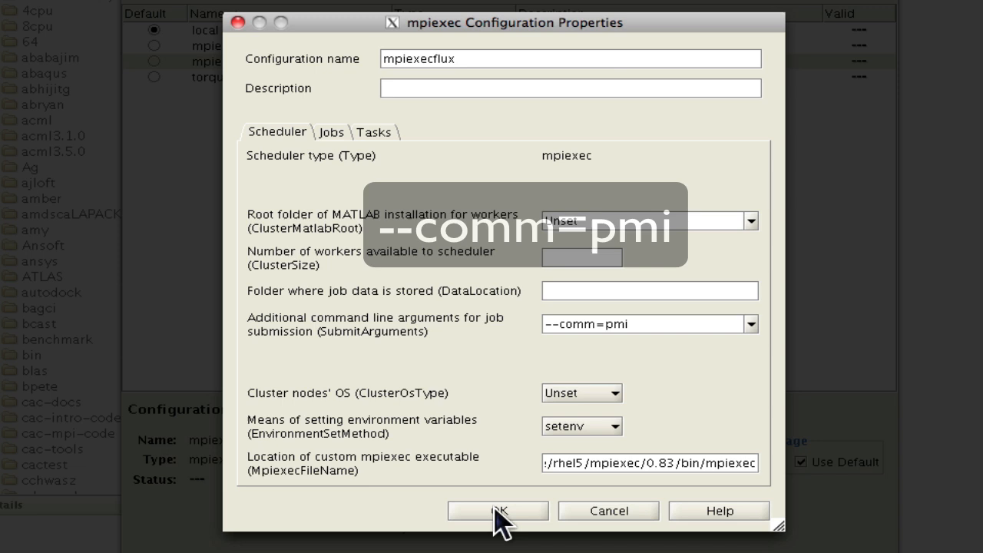
{"action": "left_click", "coordinate": [498, 510]}
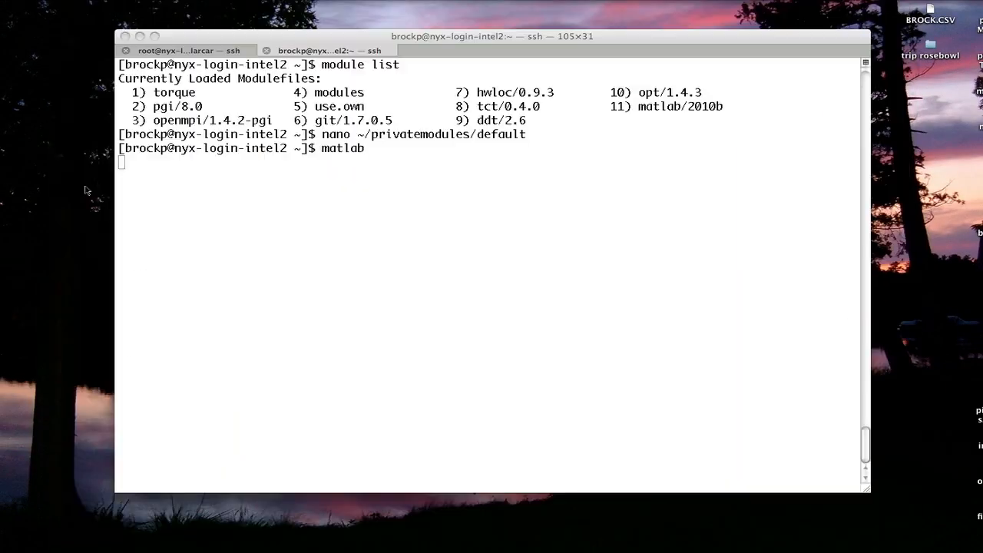
Make the ~/matlab directory, cd into it, and begin the vi mpiLibConf.m command
{"action": "key", "text": "Return"}
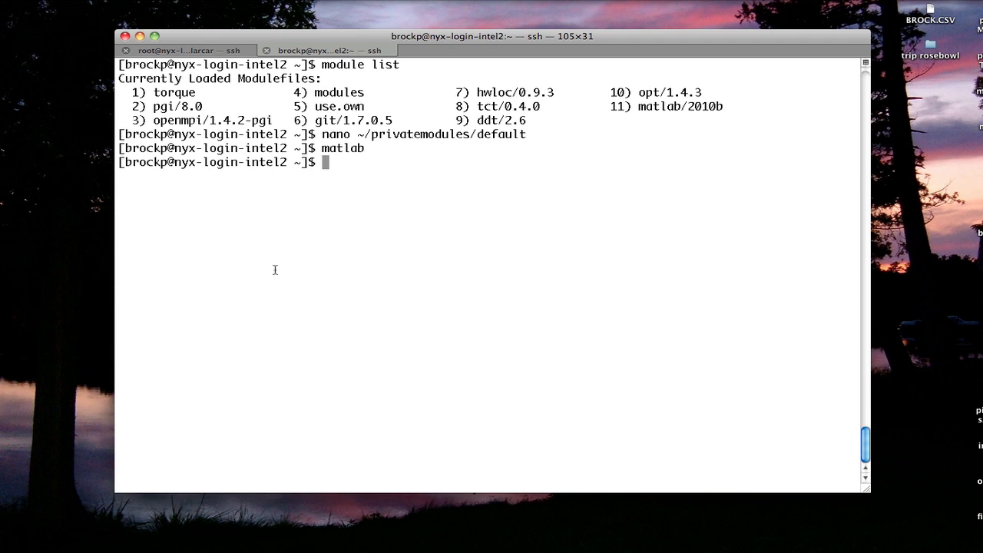
{"action": "type", "text": "mkdir"}
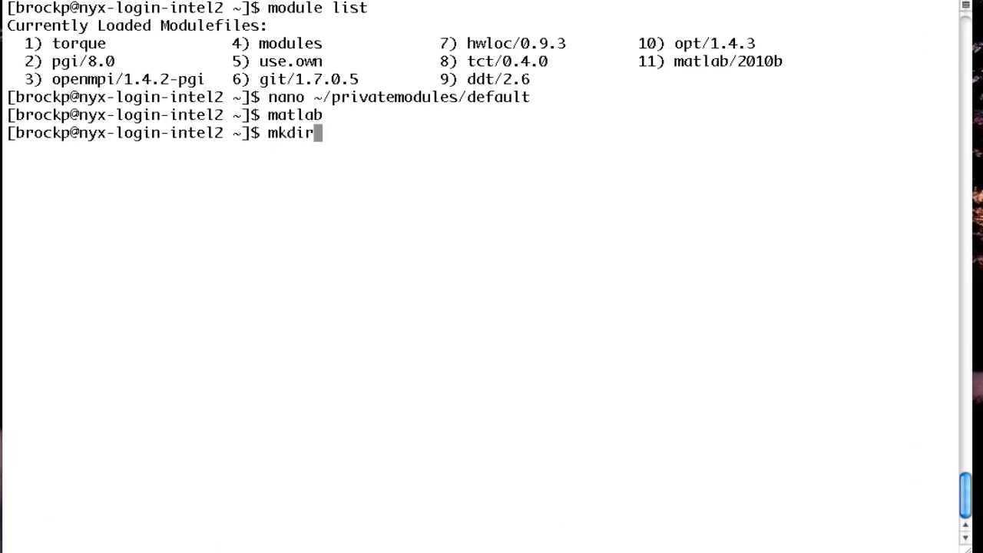
{"action": "type", "text": "~/ma"}
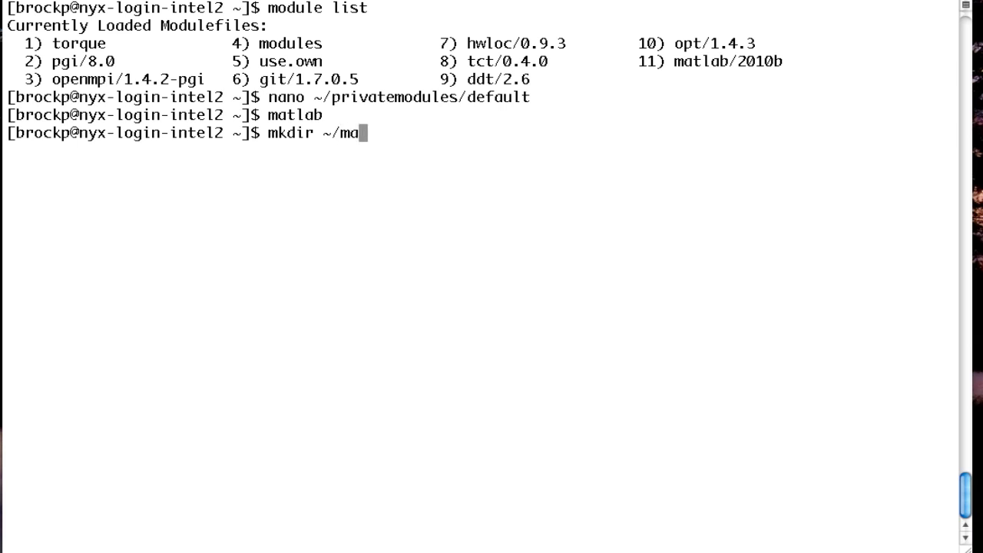
{"action": "type", "text": "tlab"}
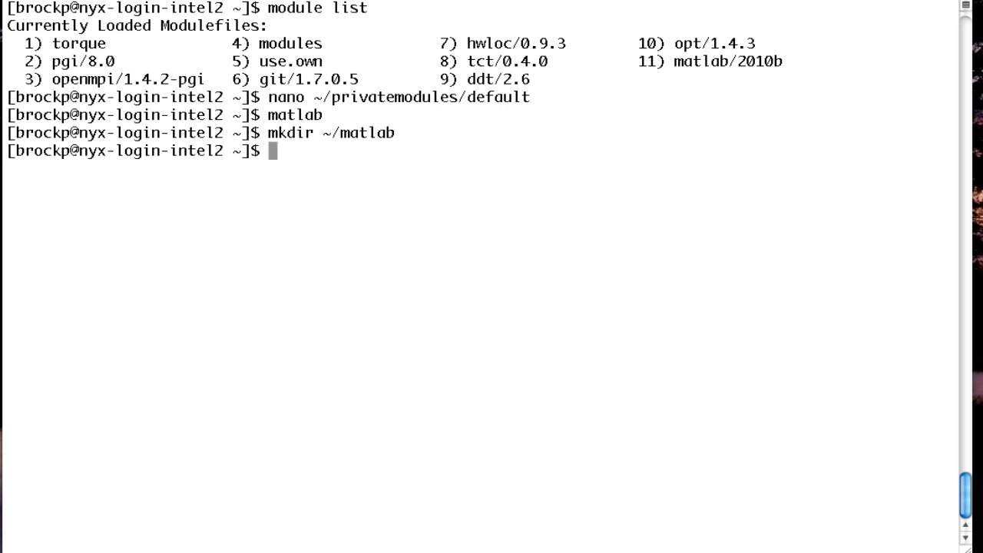
{"action": "type", "text": "cd matlab"}
{"action": "type", "text": "vi"}
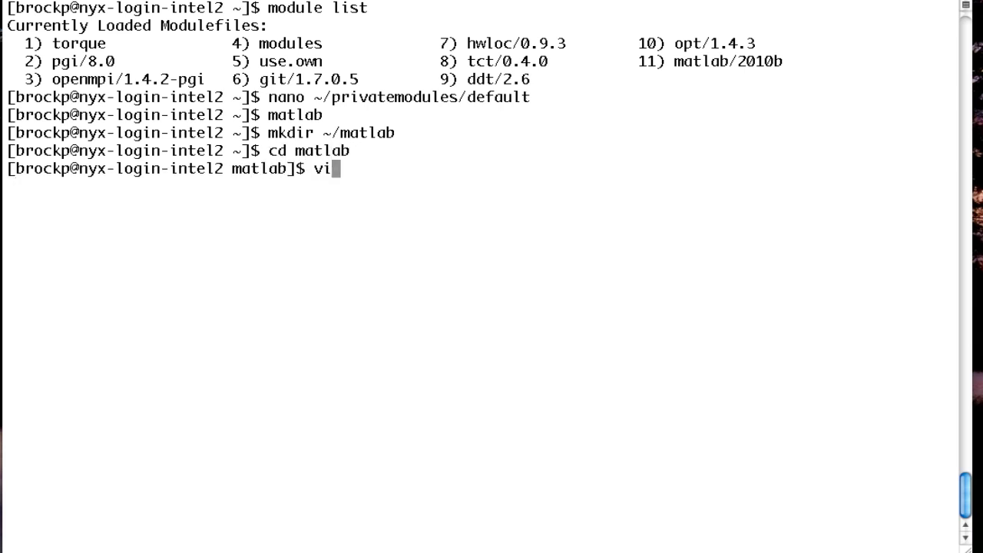
{"action": "type", "text": "mpiLibC"}
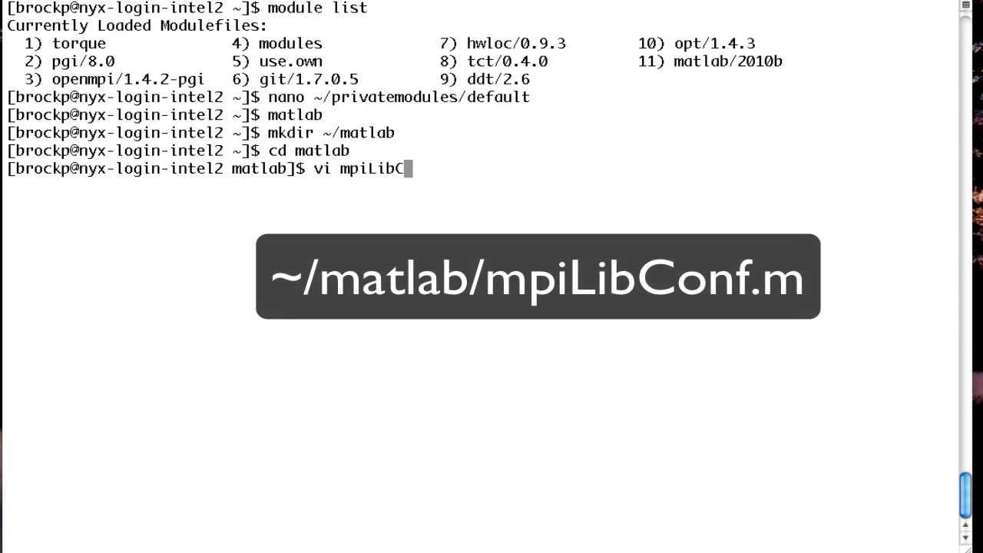
Edit mpiLibConf.m in vim so the lib line points to the mvapich2 libmpich.so
{"action": "type", "text": "onf.m"}
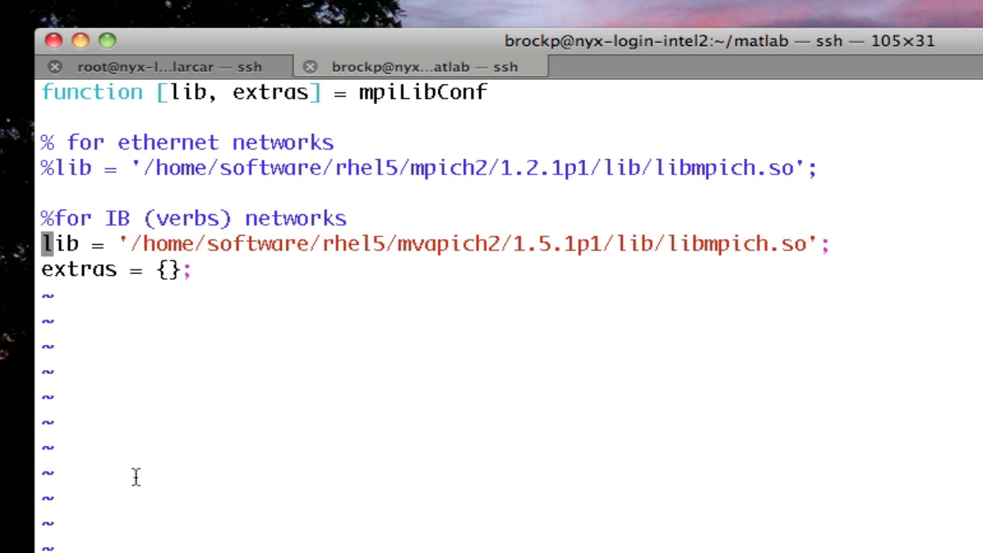
{"action": "mouse_move", "coordinate": [135, 240]}
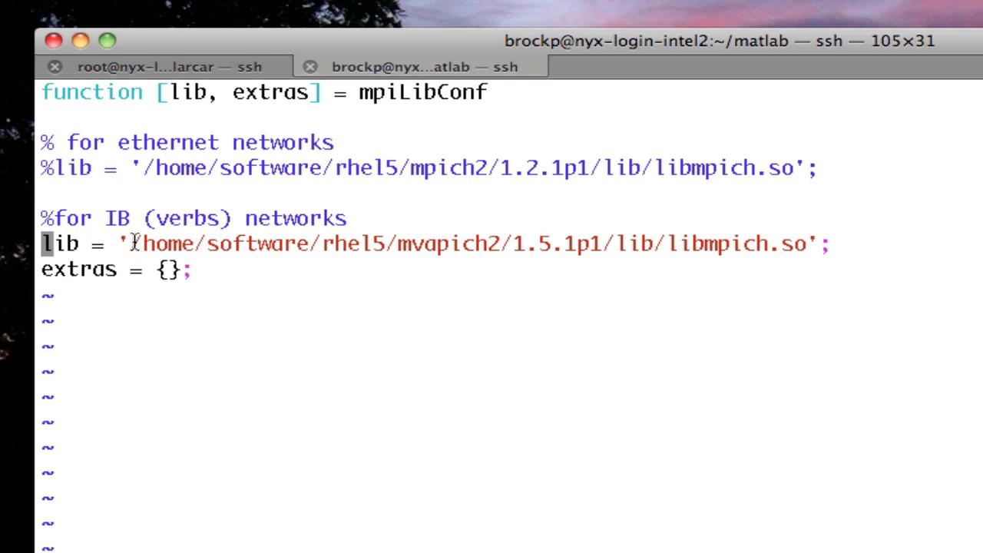
{"action": "mouse_move", "coordinate": [243, 243]}
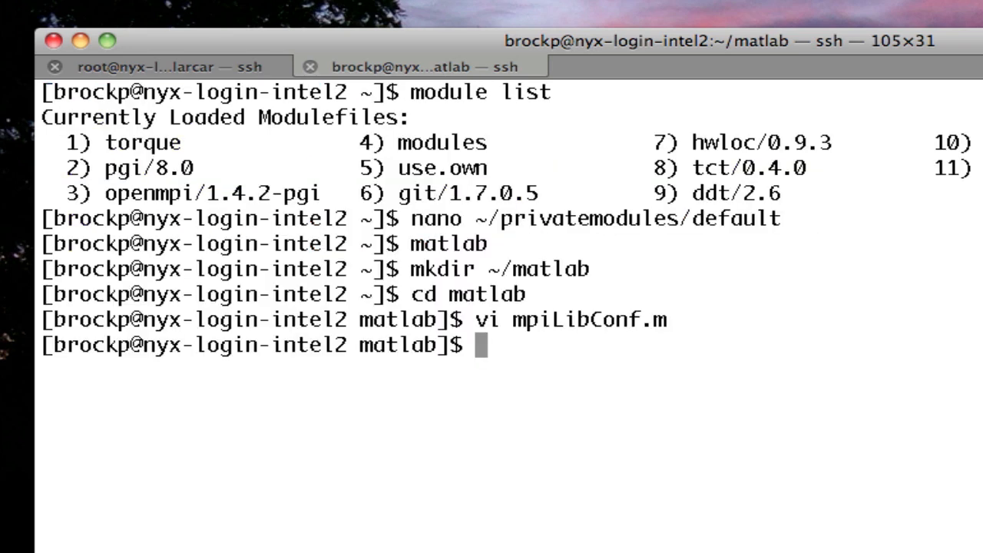
Return home and submit the interactive qsub job for 12 nodes with MATLAB distributed-engine licenses
{"action": "type", "text": "cd"}
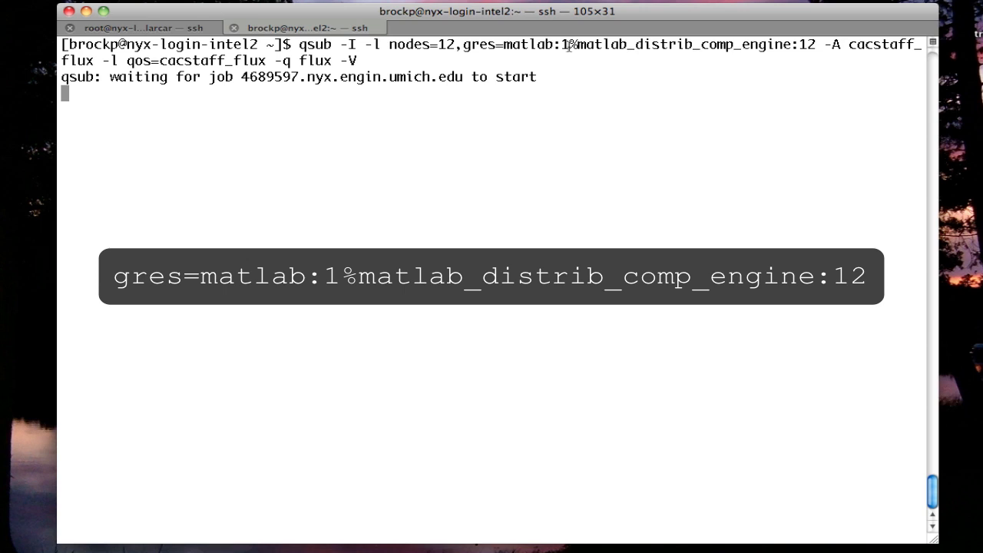
{"action": "mouse_move", "coordinate": [575, 45]}
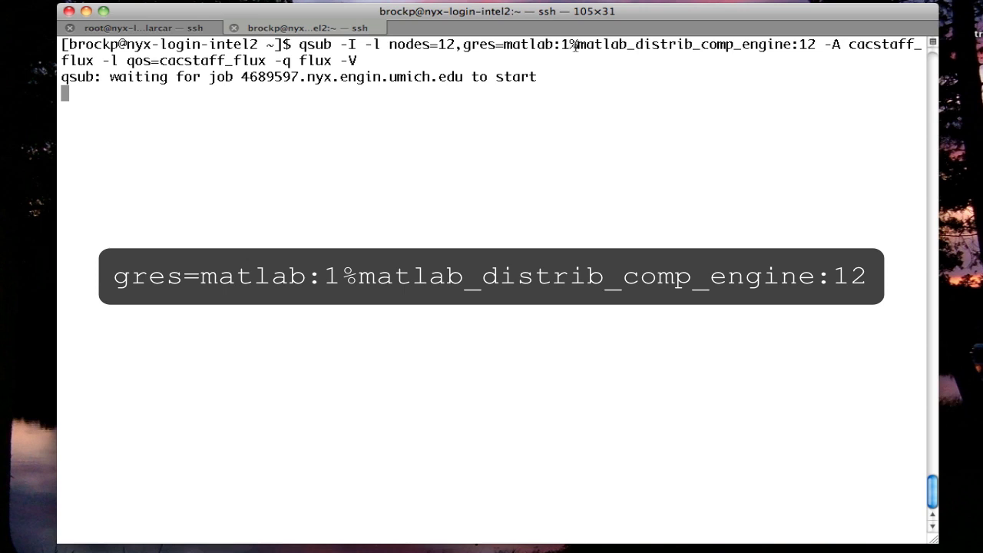
{"action": "mouse_move", "coordinate": [756, 43]}
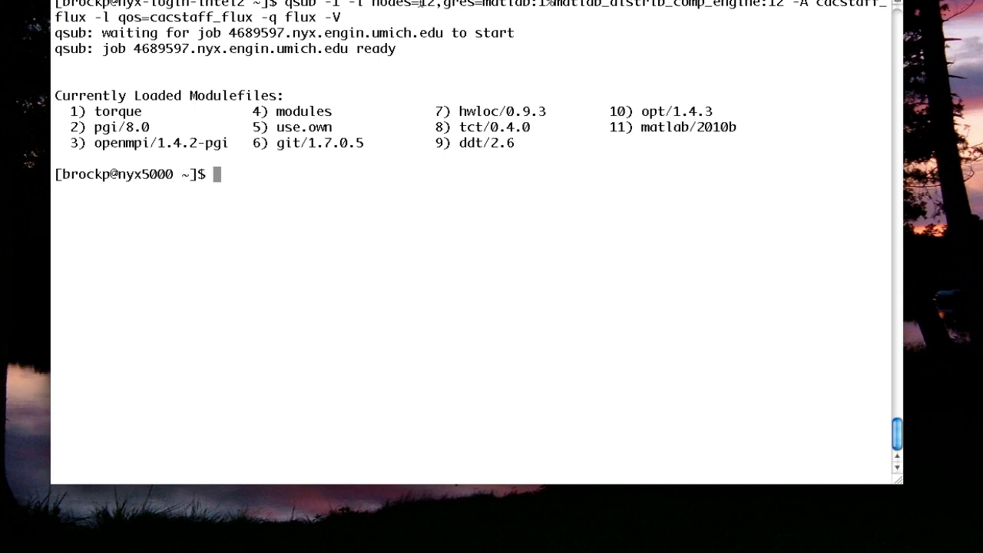
{"action": "mouse_move", "coordinate": [741, 17]}
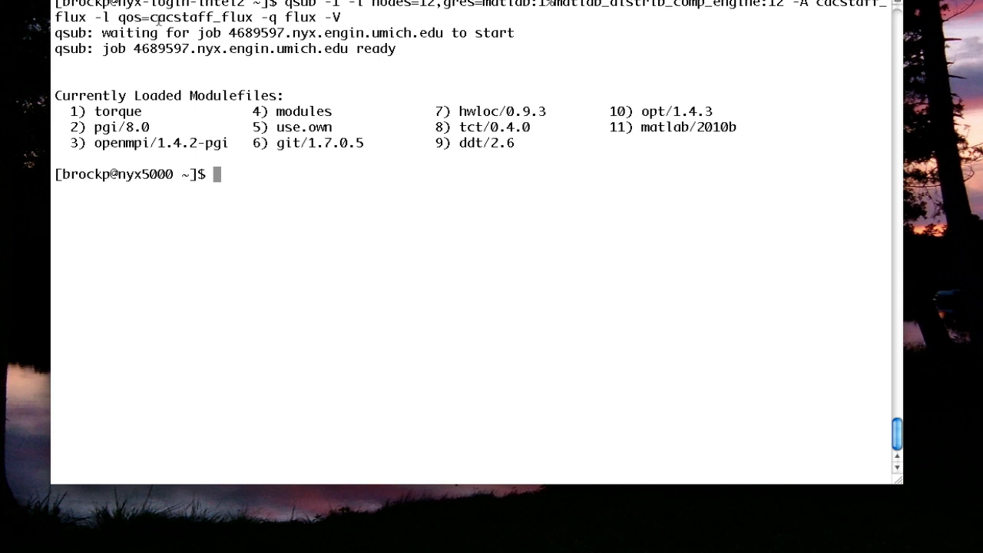
{"action": "mouse_move", "coordinate": [347, 205]}
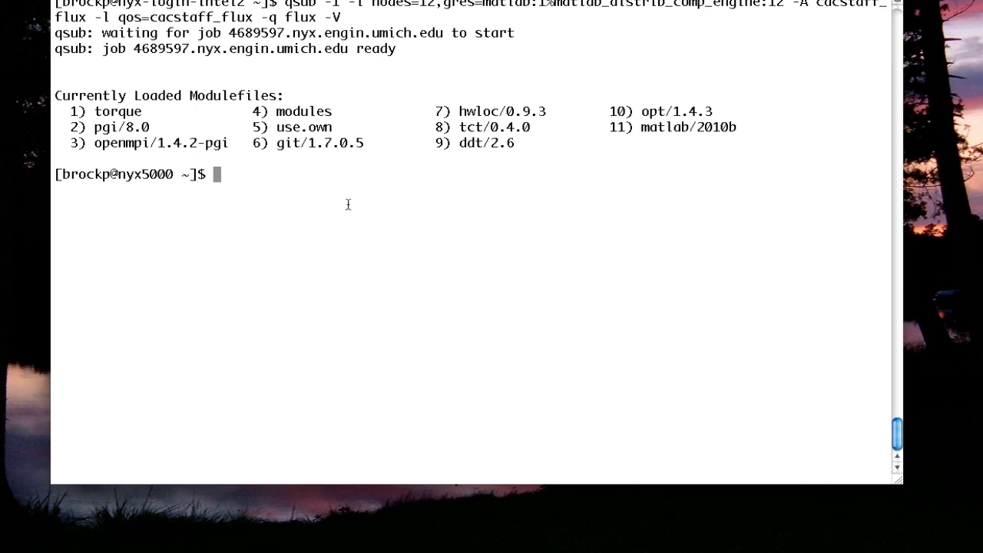
Check the job with qstat -u brockp and cat $PBS_NODEFILE showing nyx5000 and nyx5164
{"action": "type", "text": "c"}
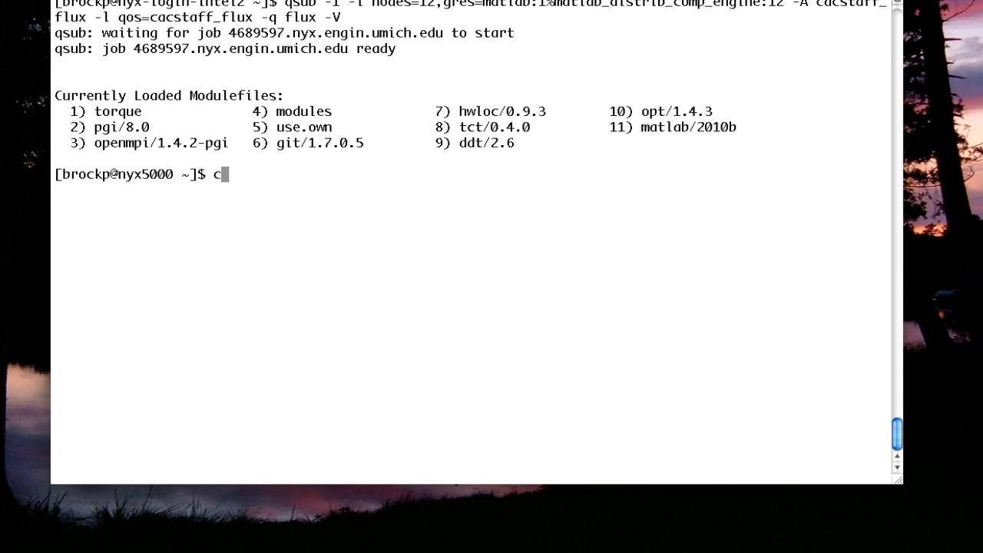
{"action": "type", "text": "stat -u brockp"}
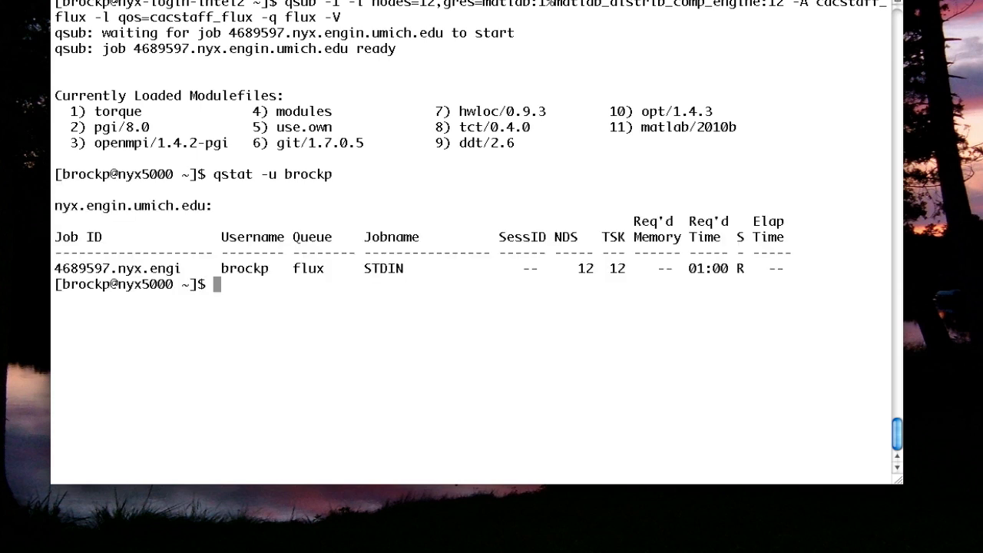
{"action": "mouse_move", "coordinate": [594, 286]}
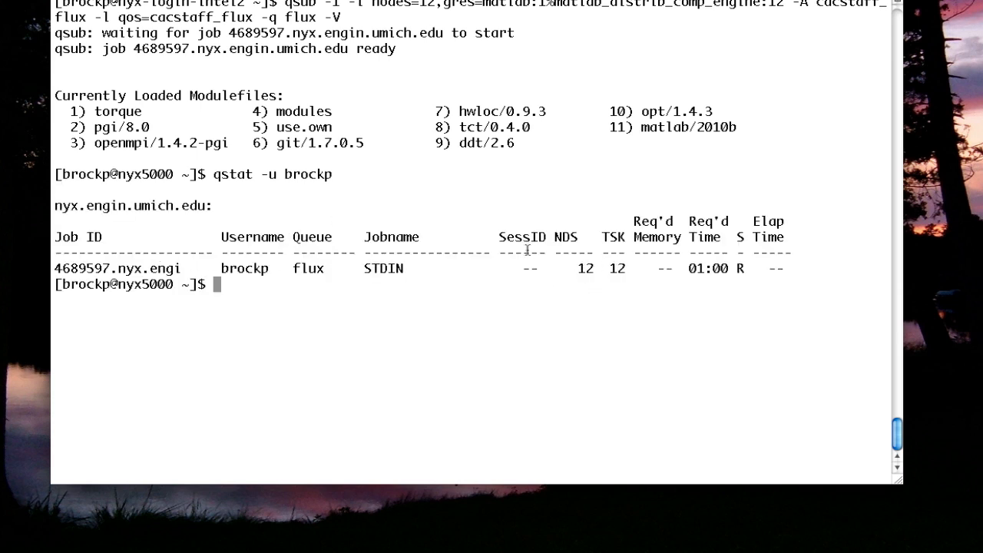
{"action": "type", "text": "cat $PBS_"}
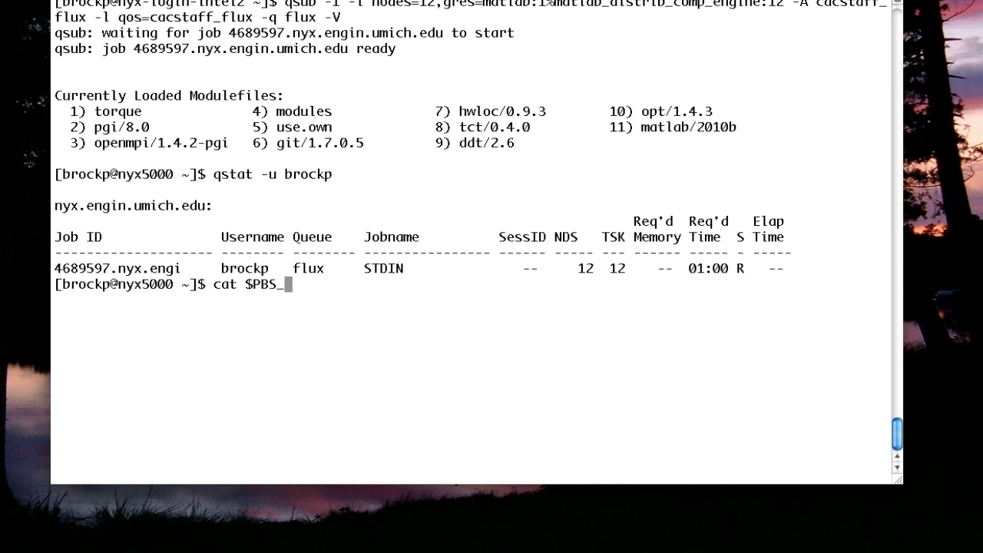
{"action": "key", "text": "Return"}
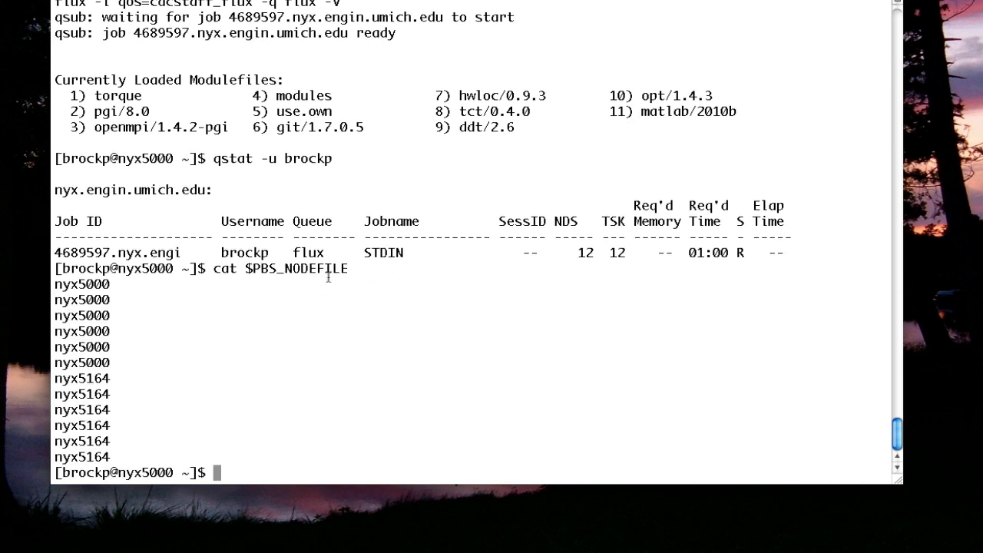
{"action": "mouse_move", "coordinate": [95, 299]}
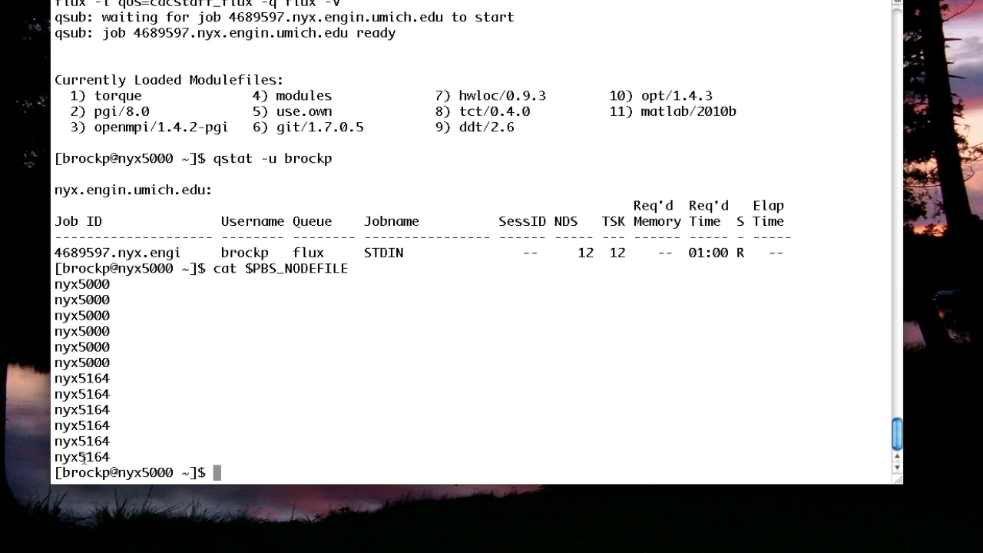
{"action": "mouse_move", "coordinate": [295, 335]}
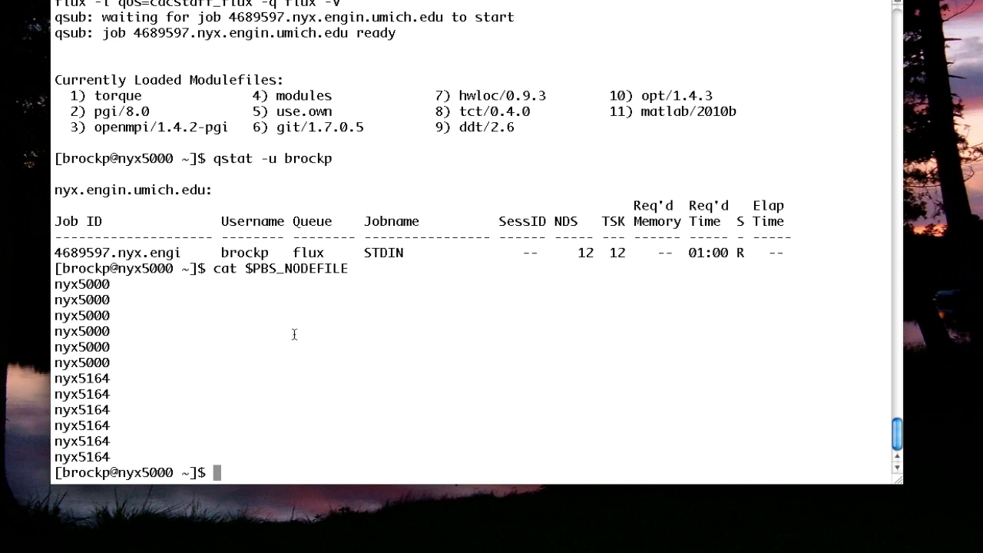
{"action": "type", "text": "m"}
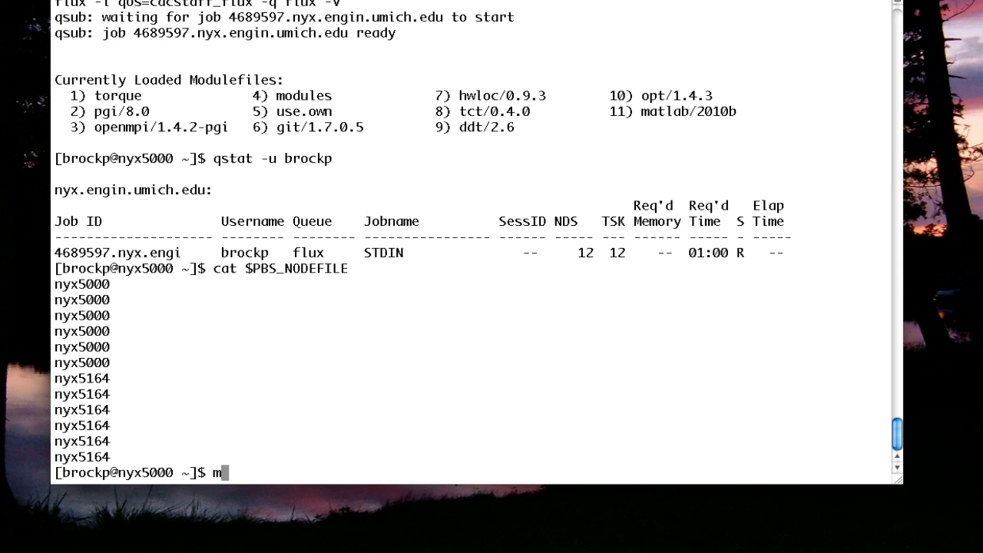
Launch matlab in text mode at the compute-node shell prompt
{"action": "type", "text": "atlab"}
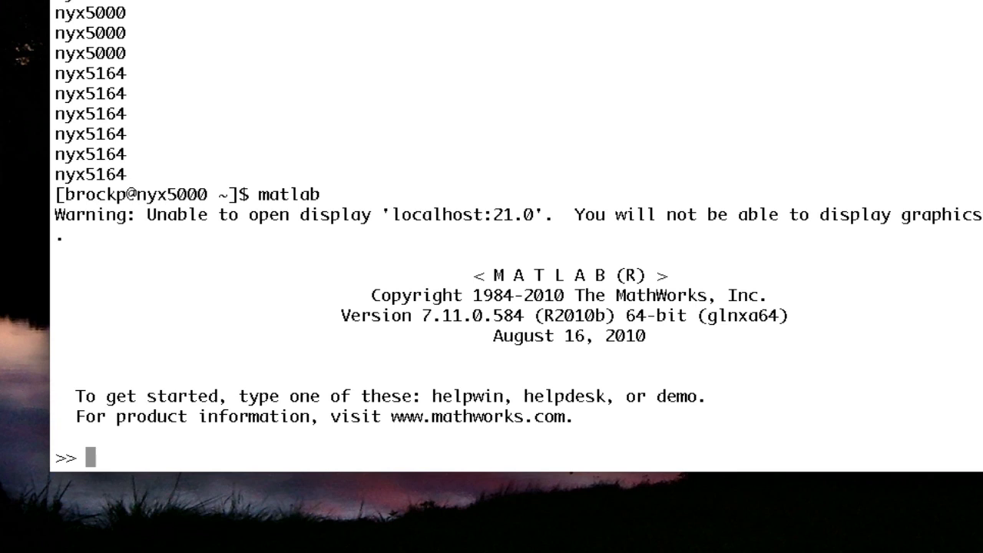
Run matlabpool open mpiexecflux 12 to connect a 12-lab parallel pool
{"action": "type", "text": "matl"}
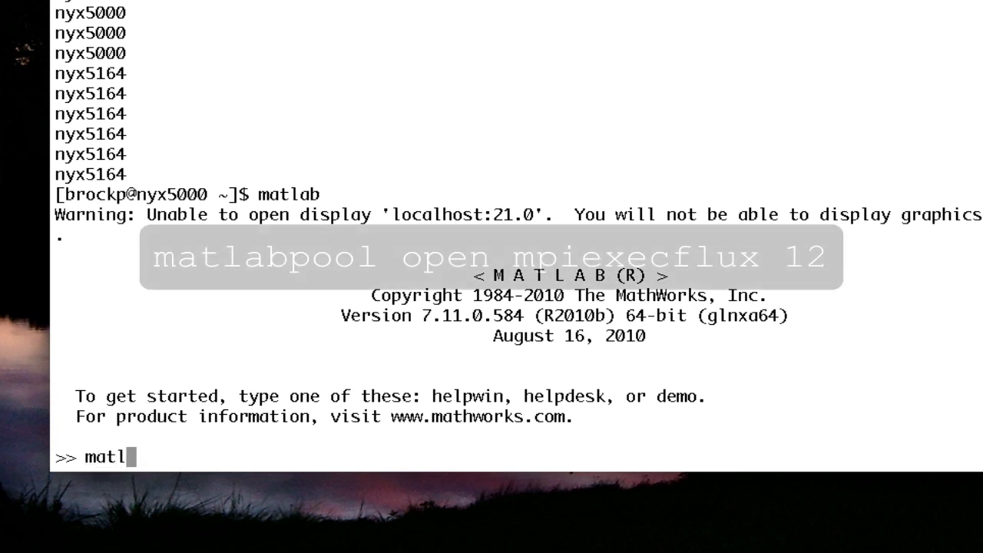
{"action": "type", "text": "abpool"}
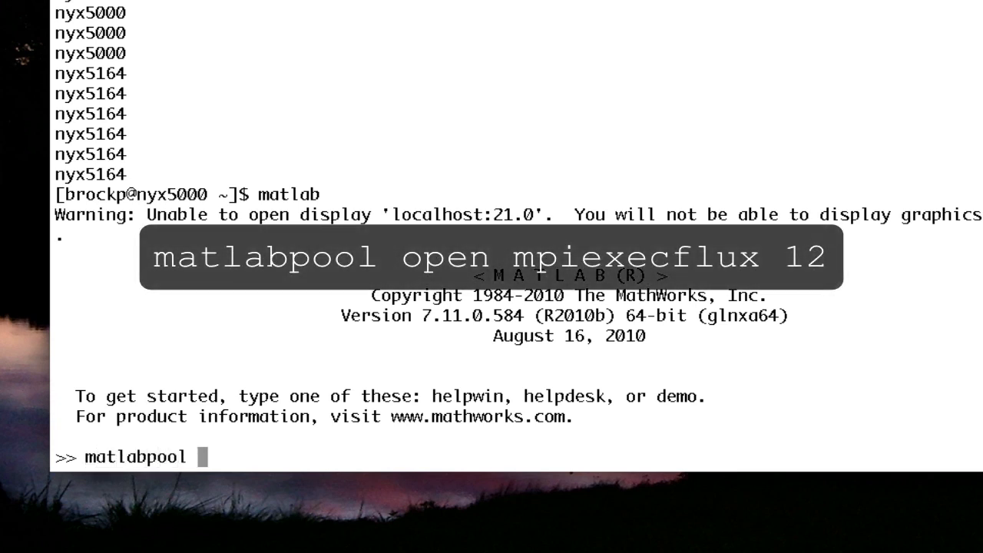
{"action": "type", "text": "open"}
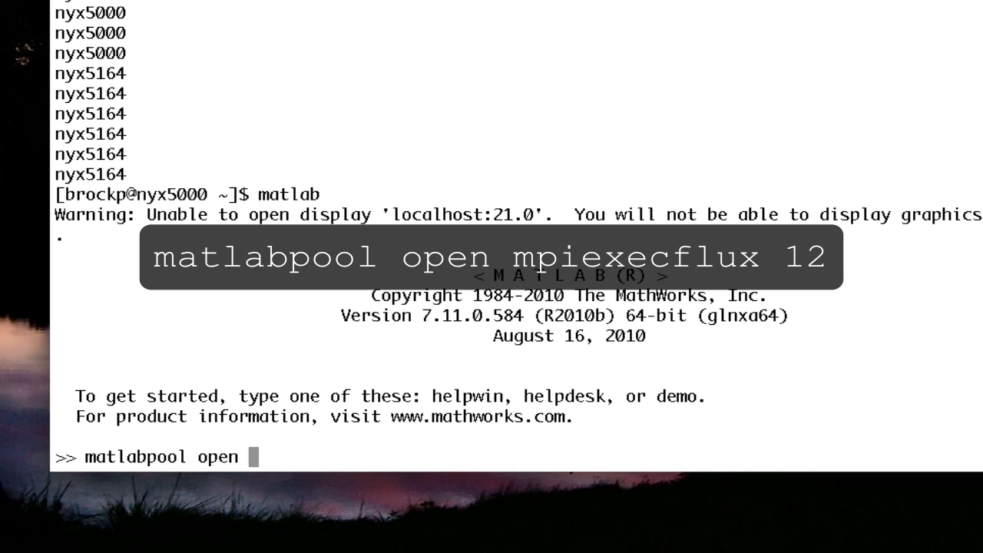
{"action": "type", "text": "mpiexec"}
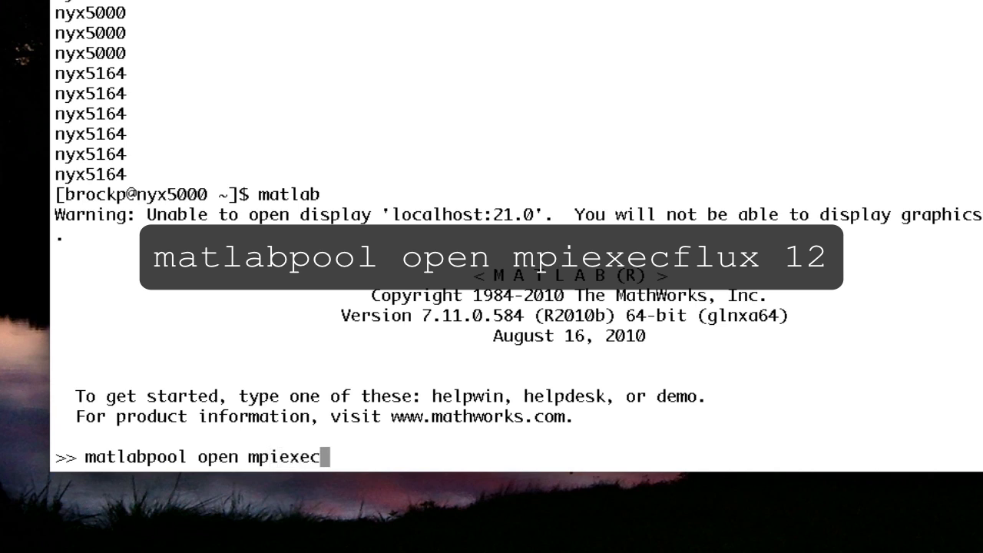
{"action": "type", "text": "flux"}
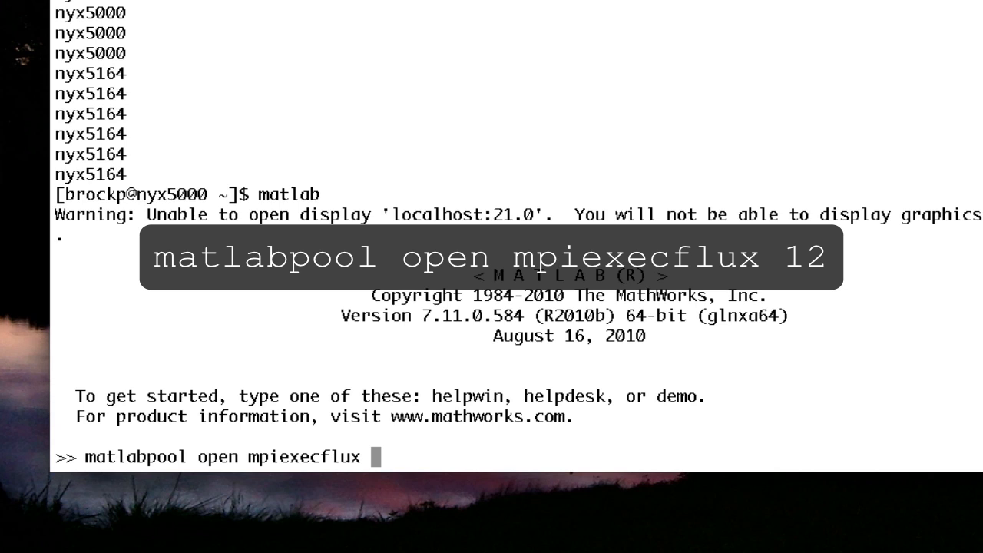
{"action": "type", "text": "12"}
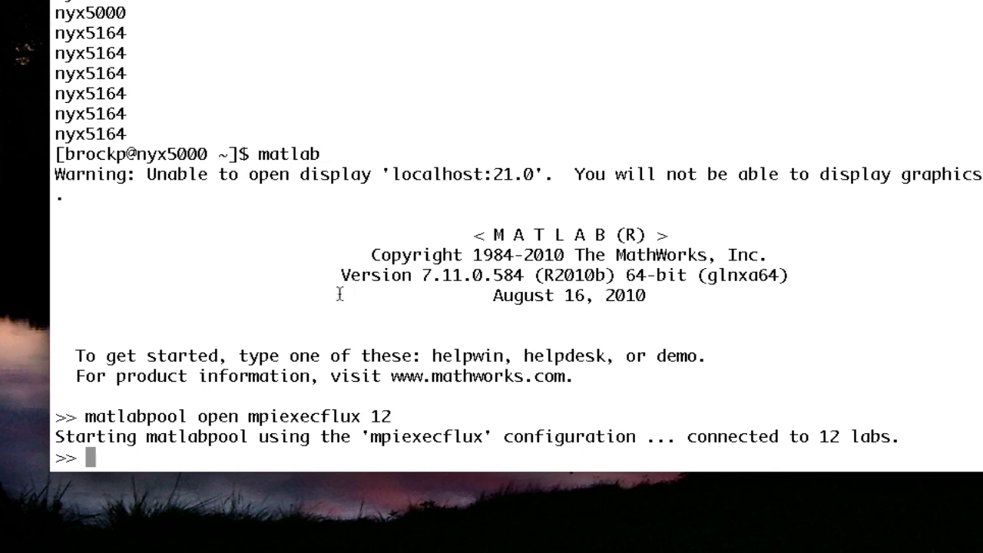
{"action": "mouse_move", "coordinate": [397, 292]}
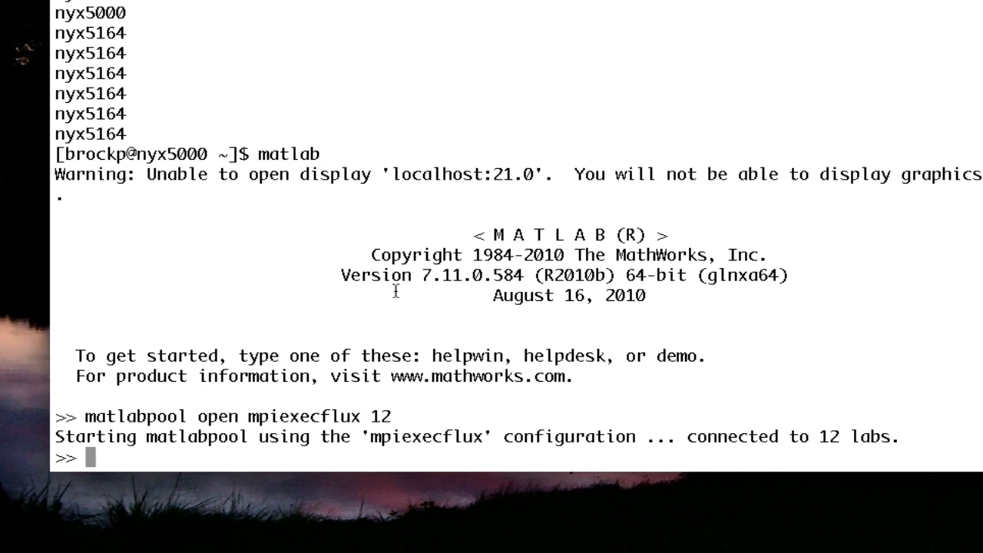
Run matlabpool close to send the stop signal to all 12 labs
{"action": "type", "text": "matl"}
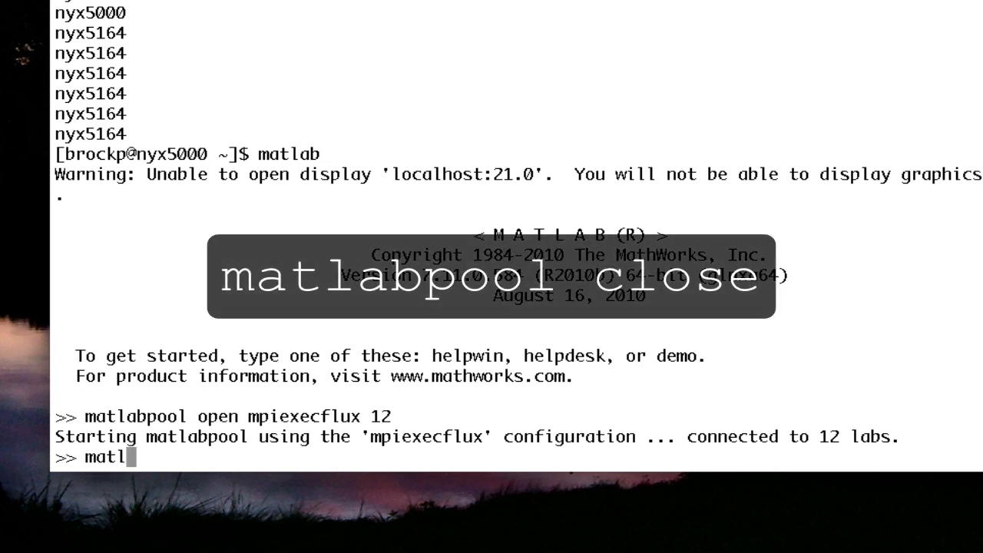
{"action": "type", "text": "abpool clo"}
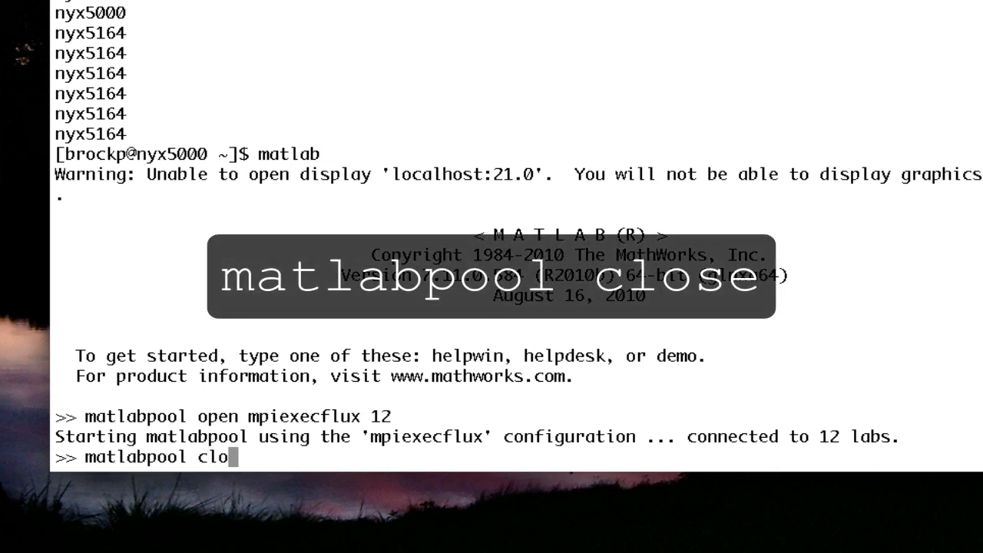
{"action": "key", "text": "Return"}
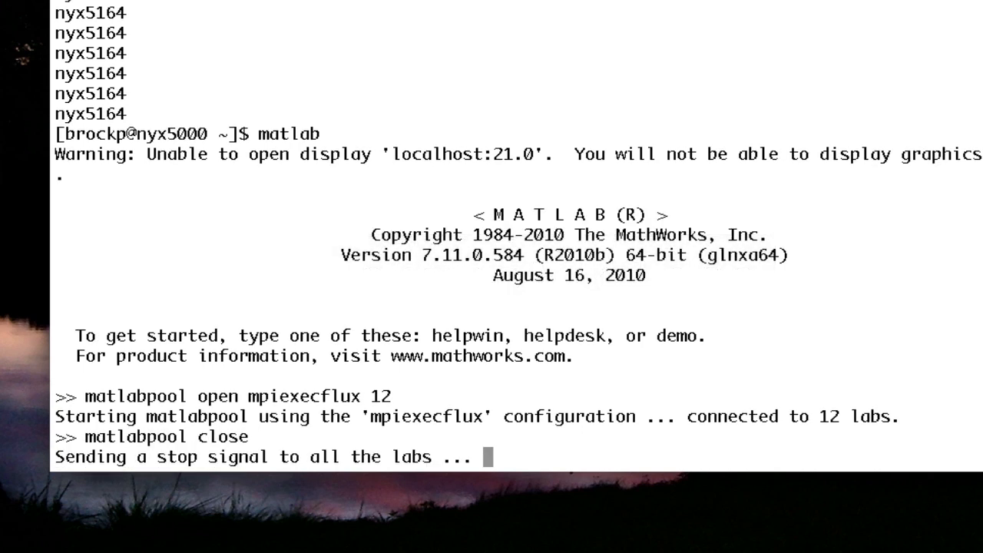